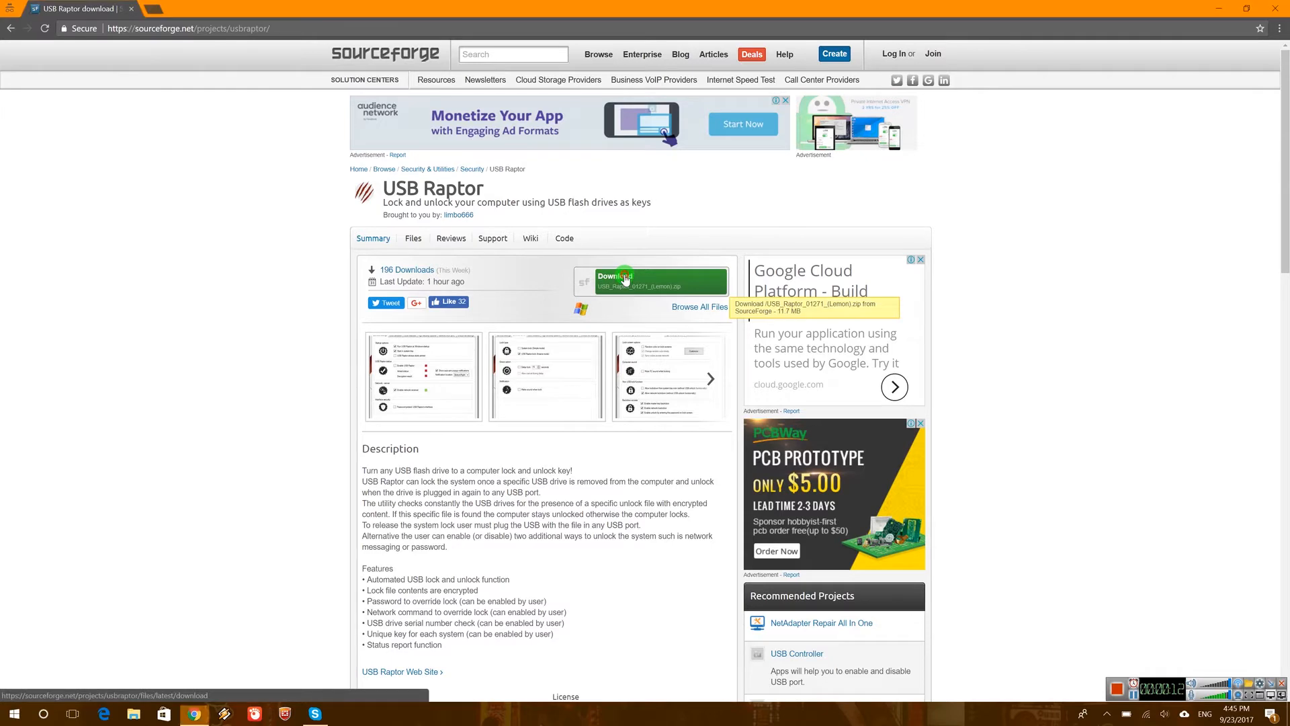
Download the USB Raptor zip from SourceForge and save it to the Desktop
left_click(651, 280)
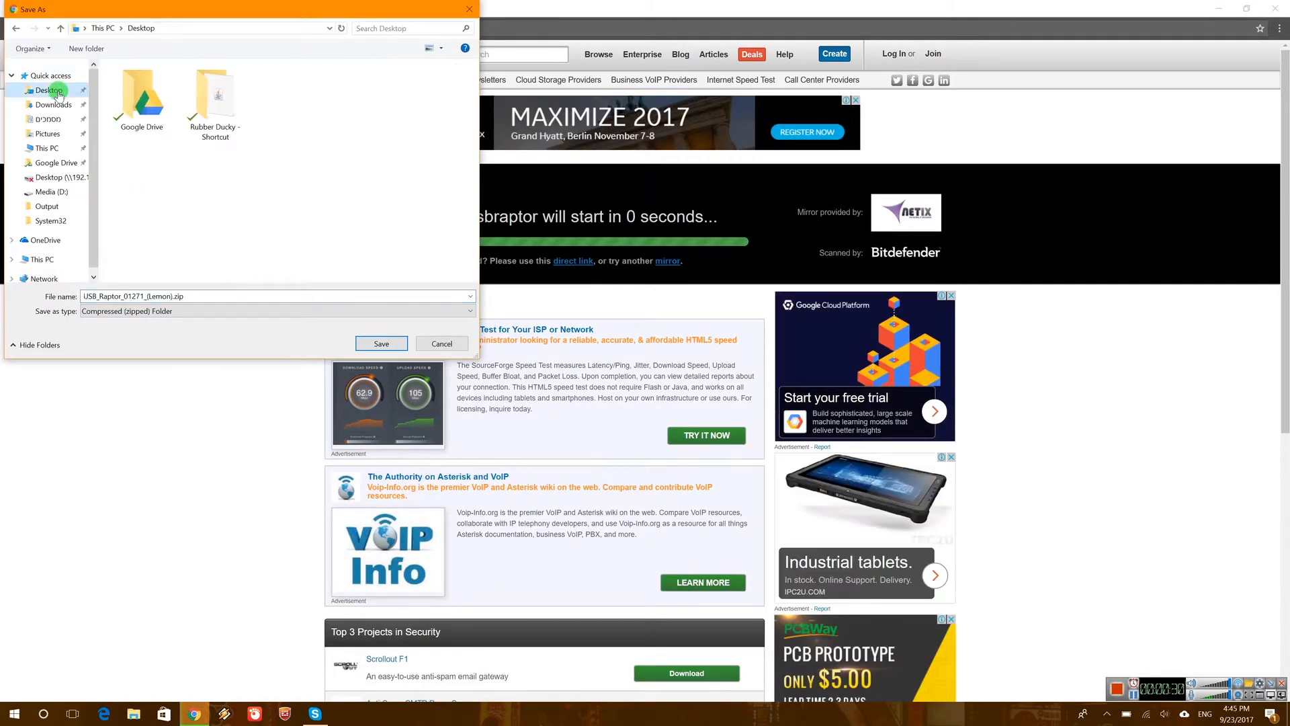
left_click(380, 342)
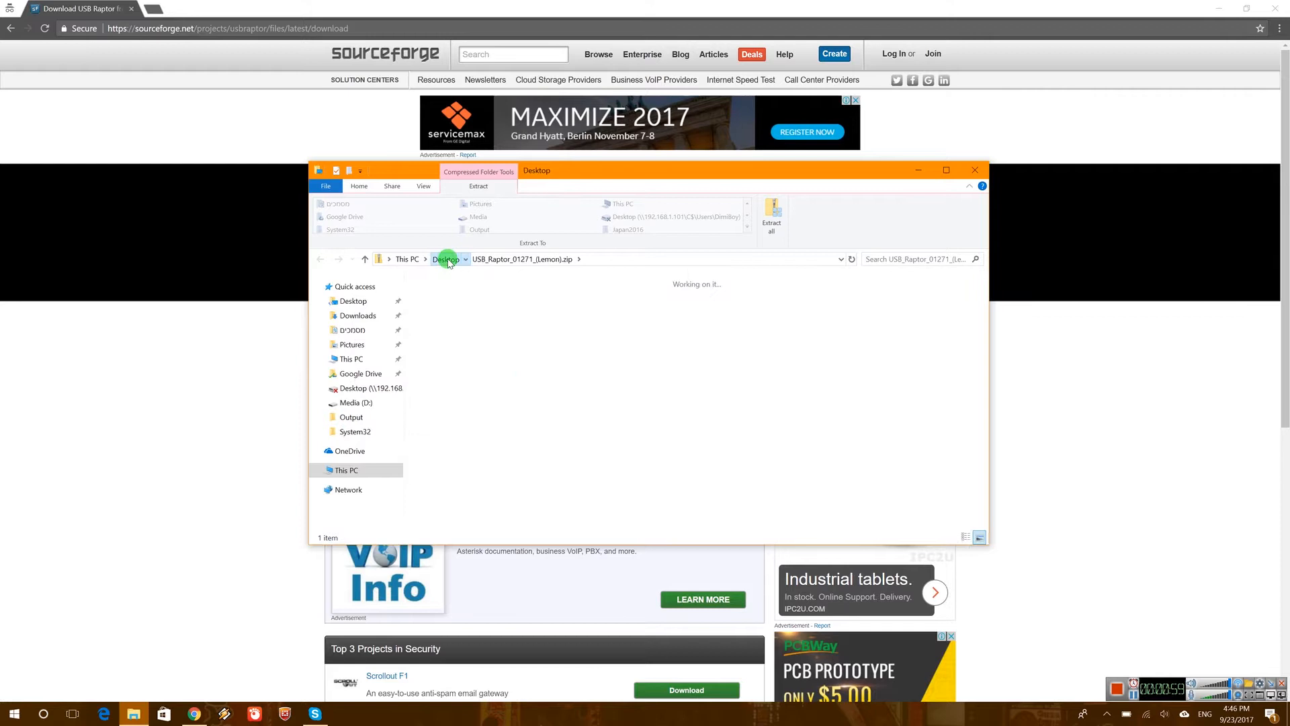
Extract the USB Raptor zip into its own Desktop folder and select USB Raptor.exe inside it
left_click(445, 258)
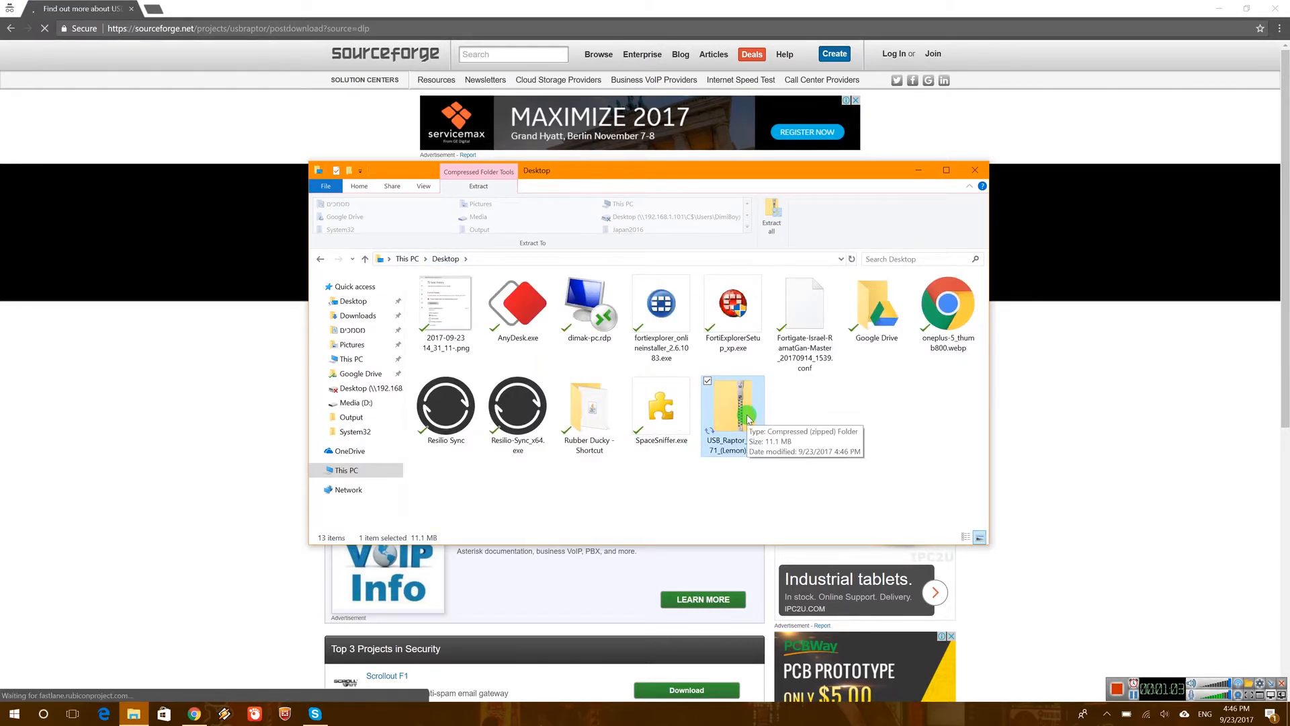
right_click(731, 403)
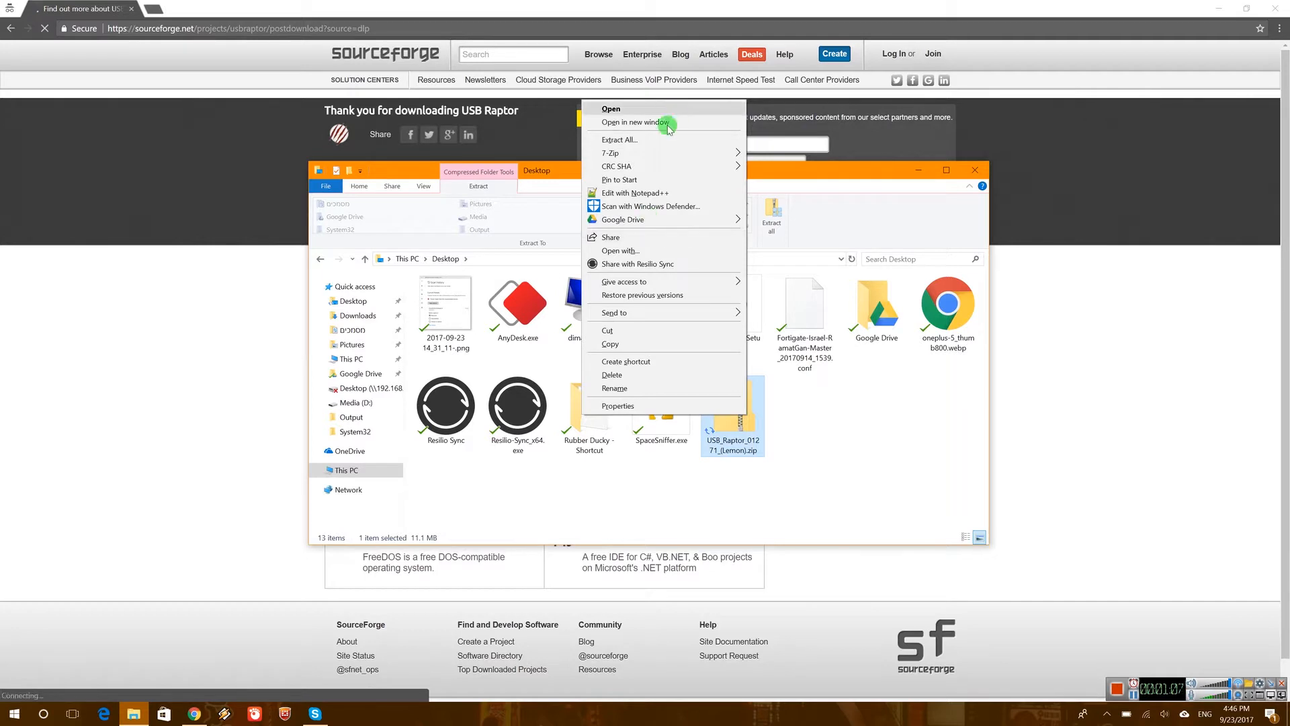
left_click(618, 138)
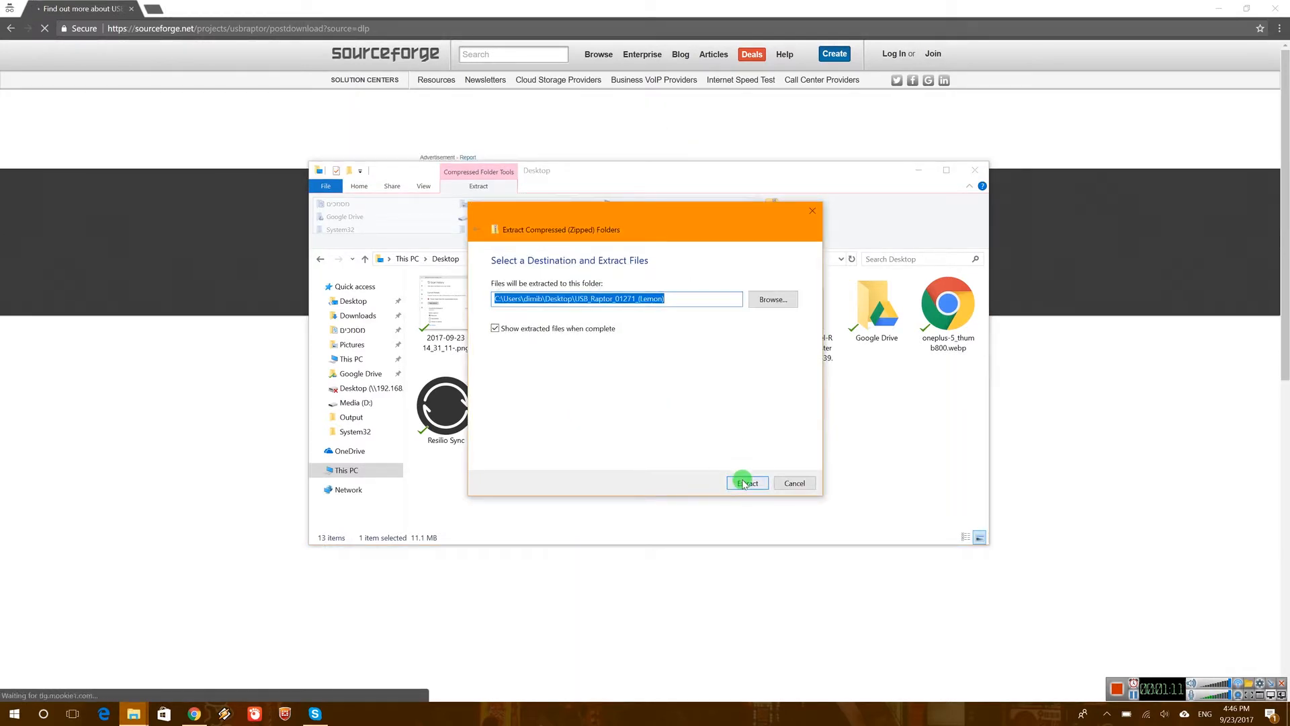
left_click(746, 482)
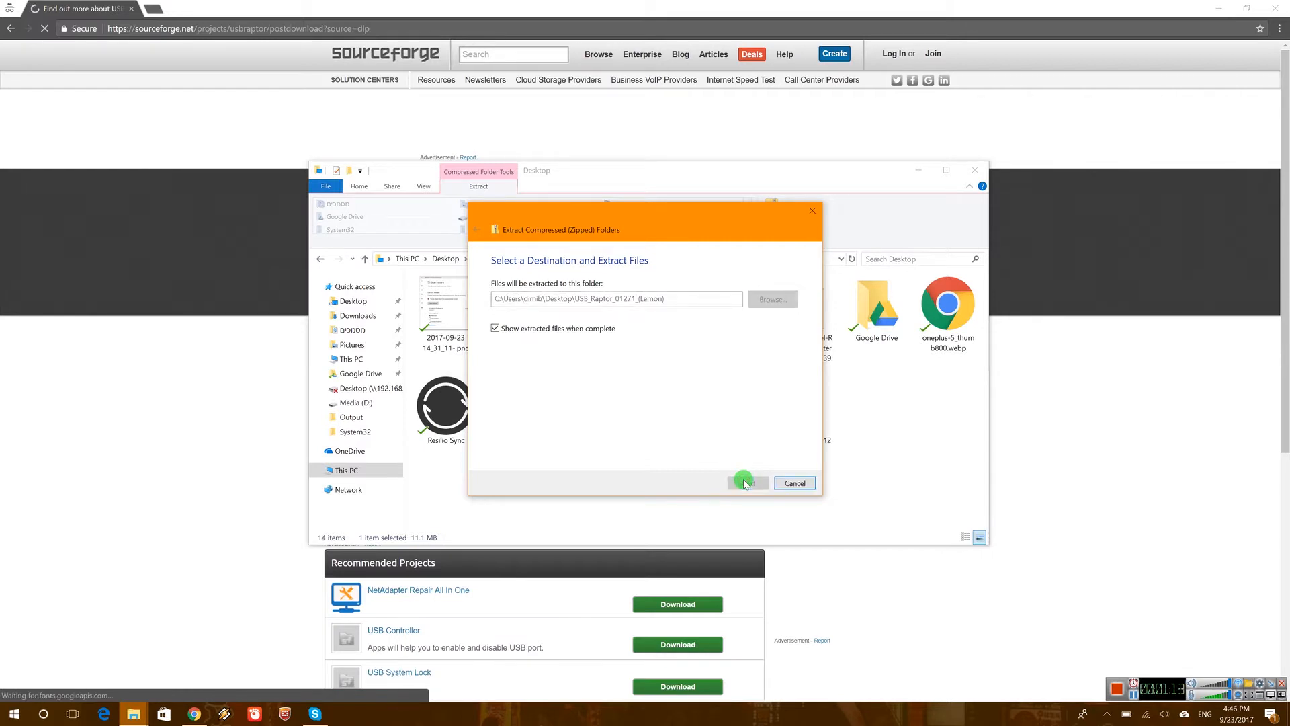
left_click(745, 483)
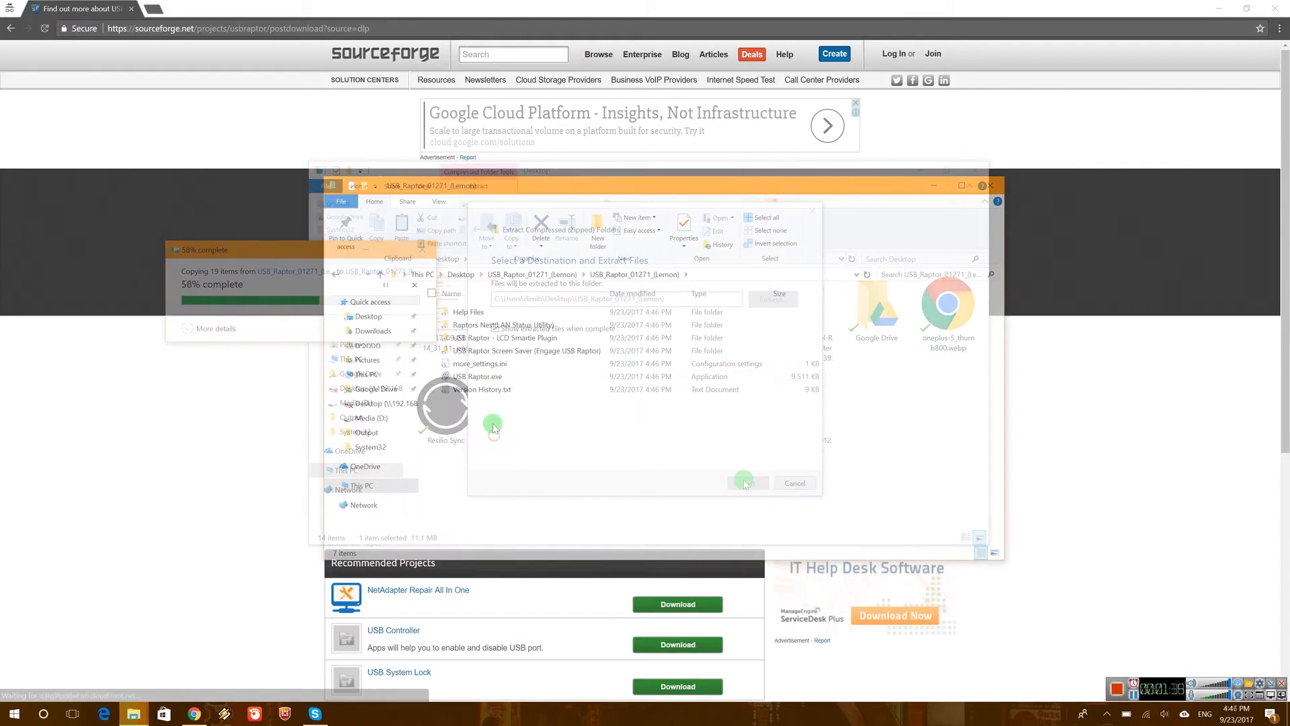
left_click(744, 483)
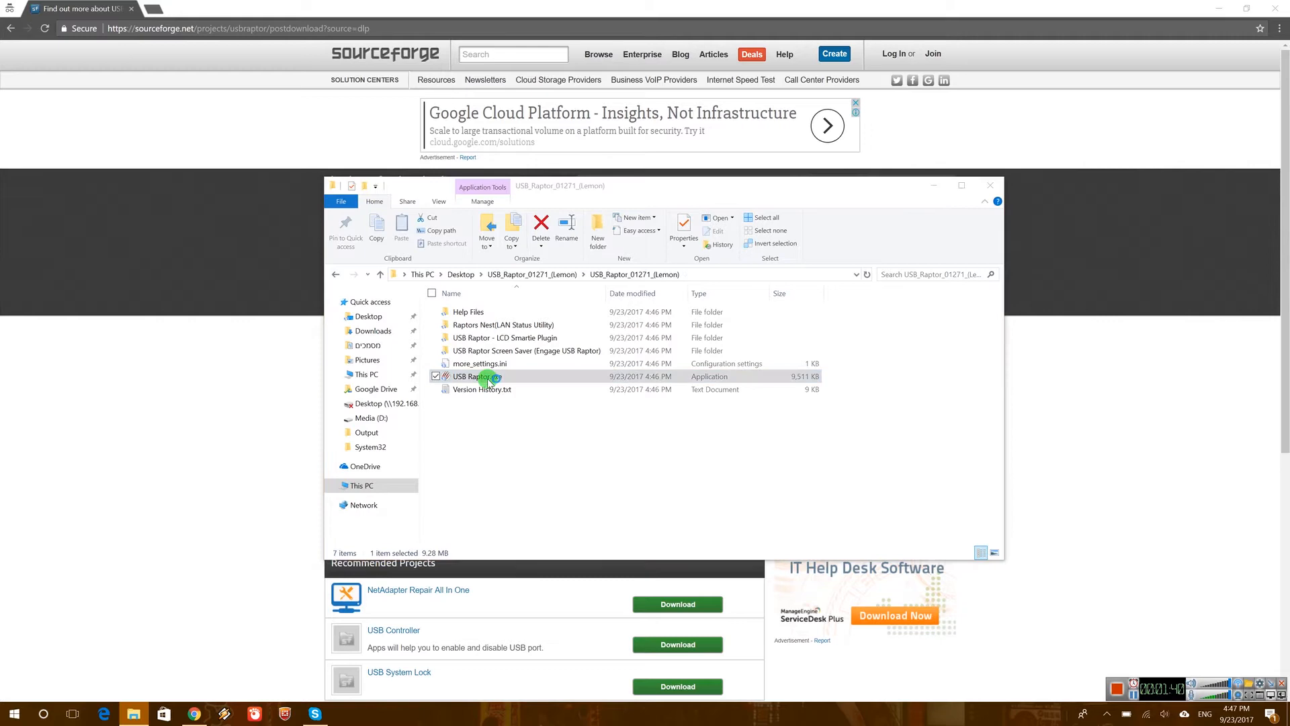
Launch USB Raptor.exe, confirm the disclaimer was read and agree to the terms of use
double_click(470, 377)
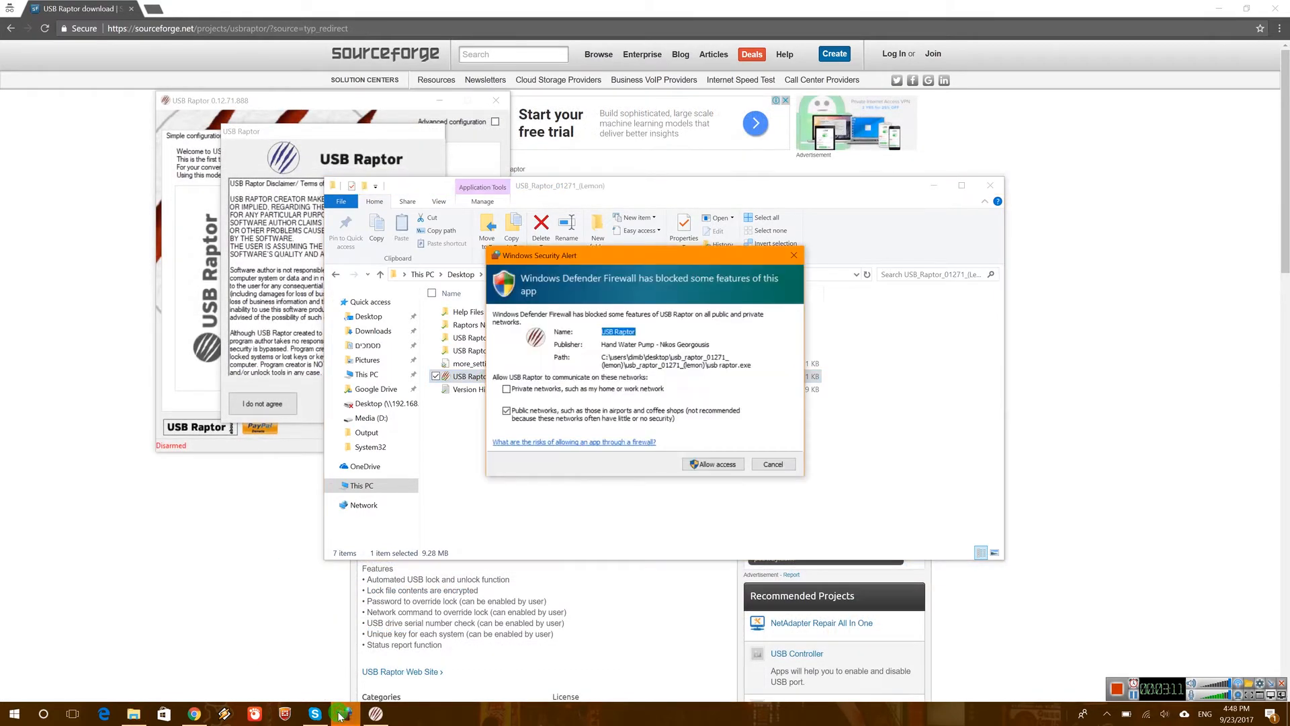
left_click(711, 463)
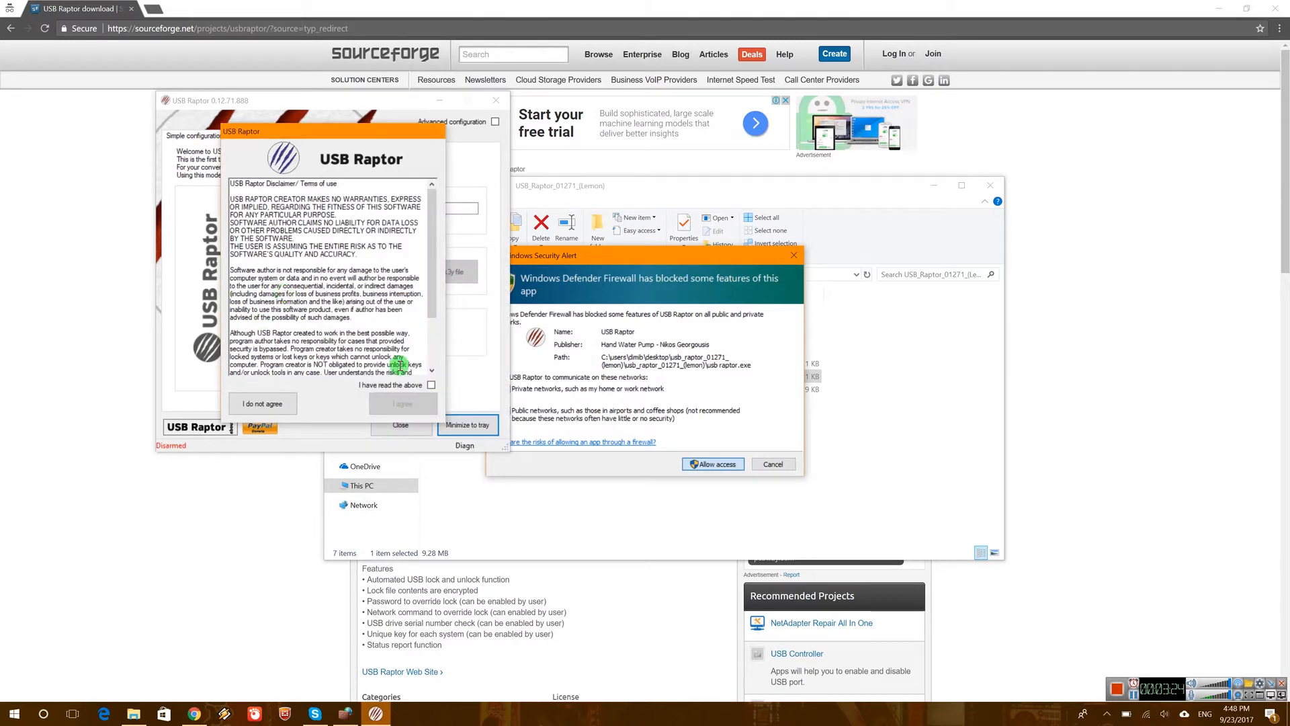
left_click(431, 386)
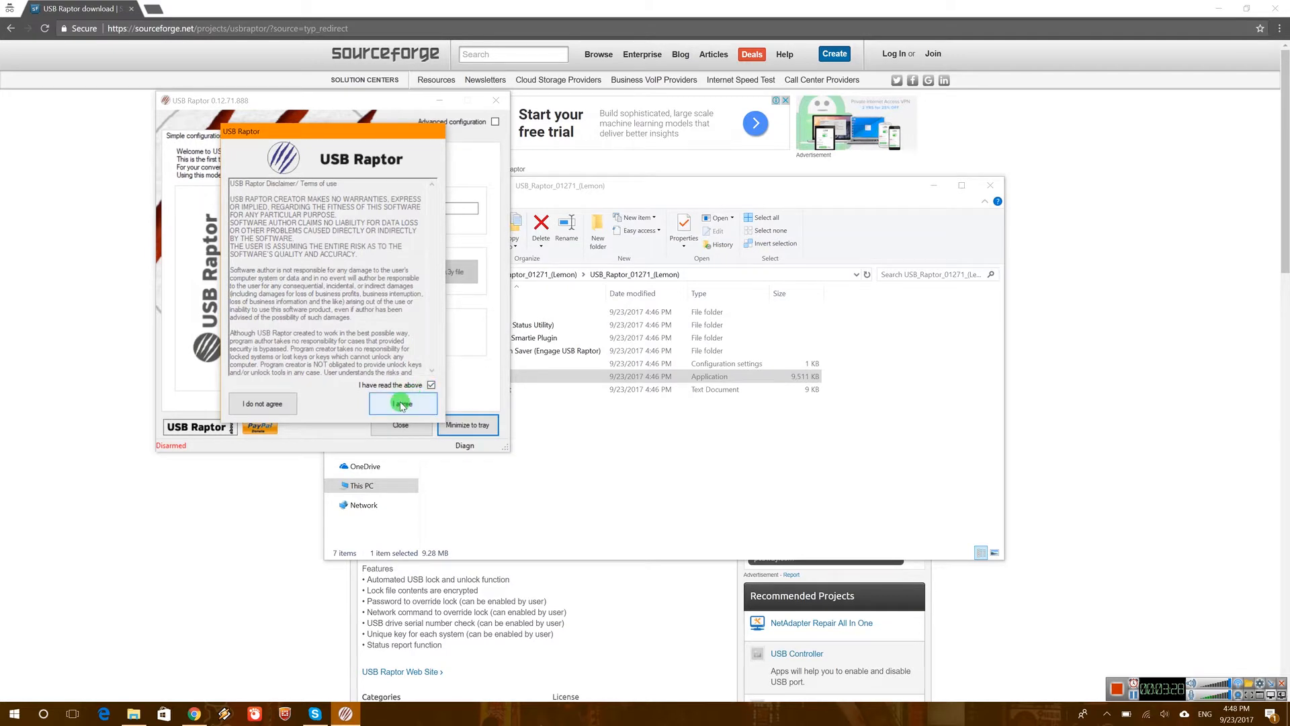
left_click(402, 403)
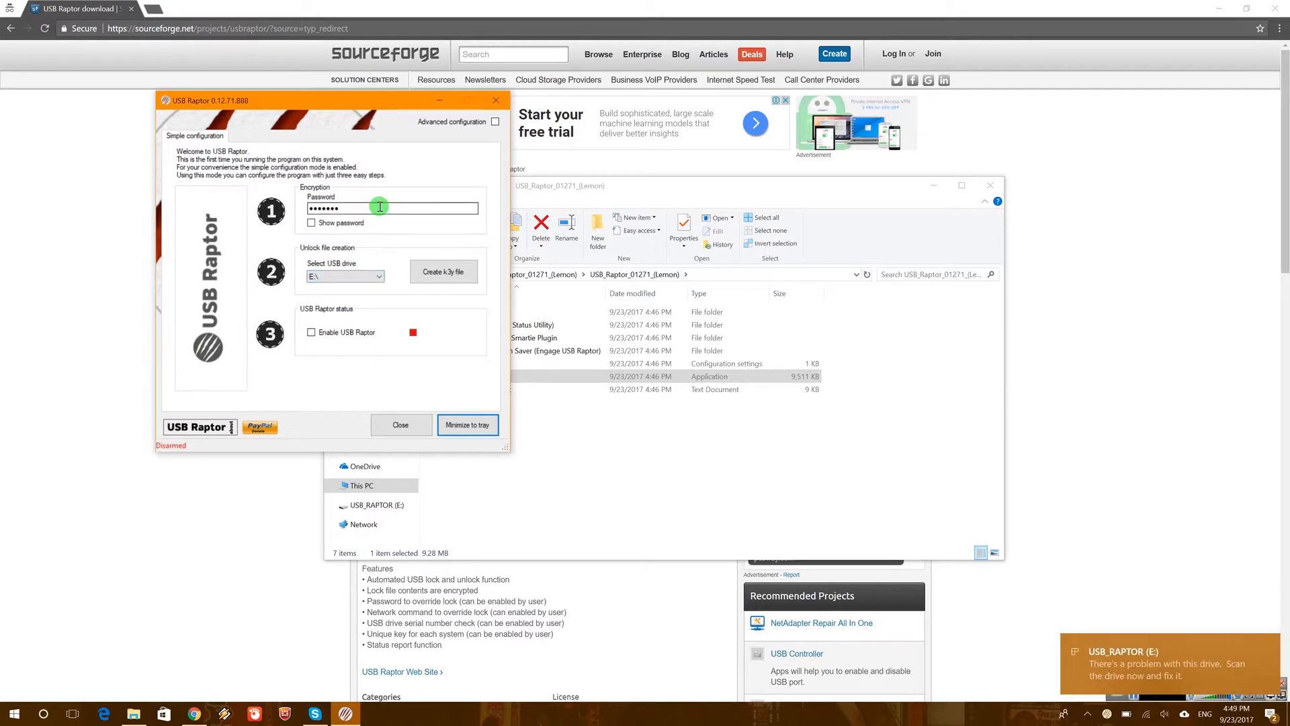
left_click(310, 222)
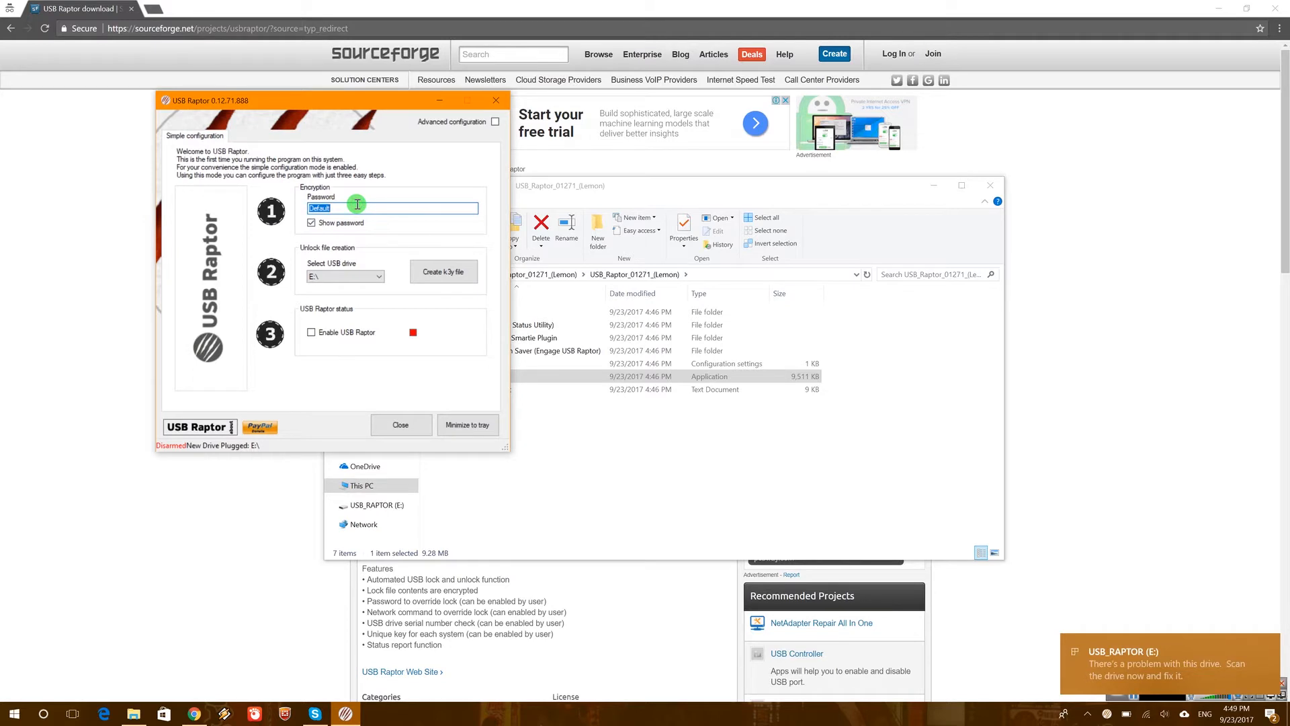
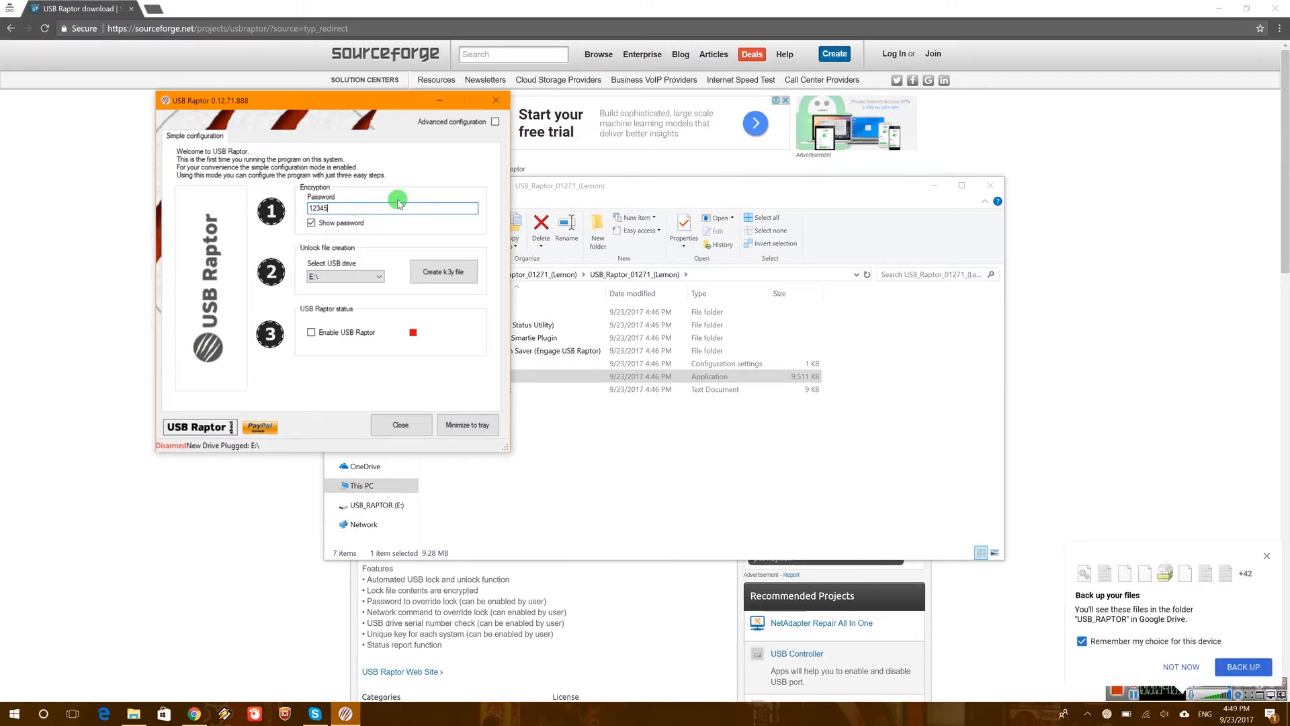
mouse_move(363, 196)
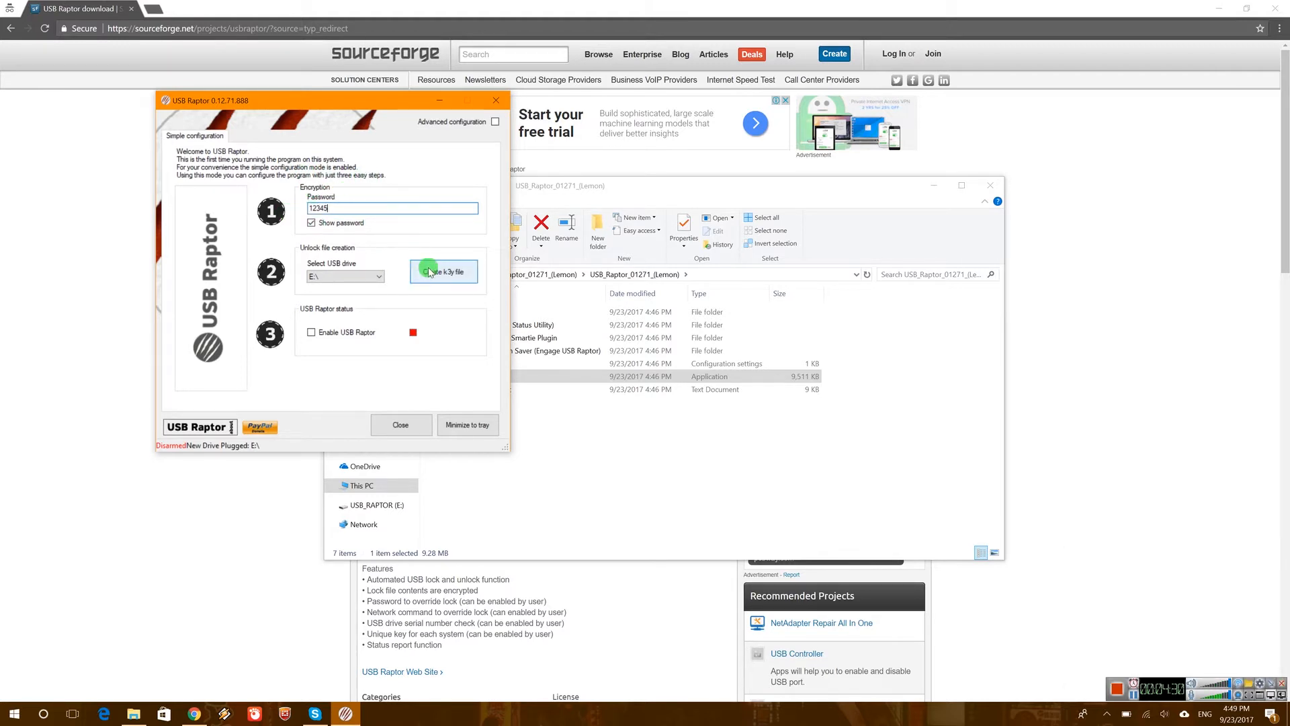
left_click(444, 272)
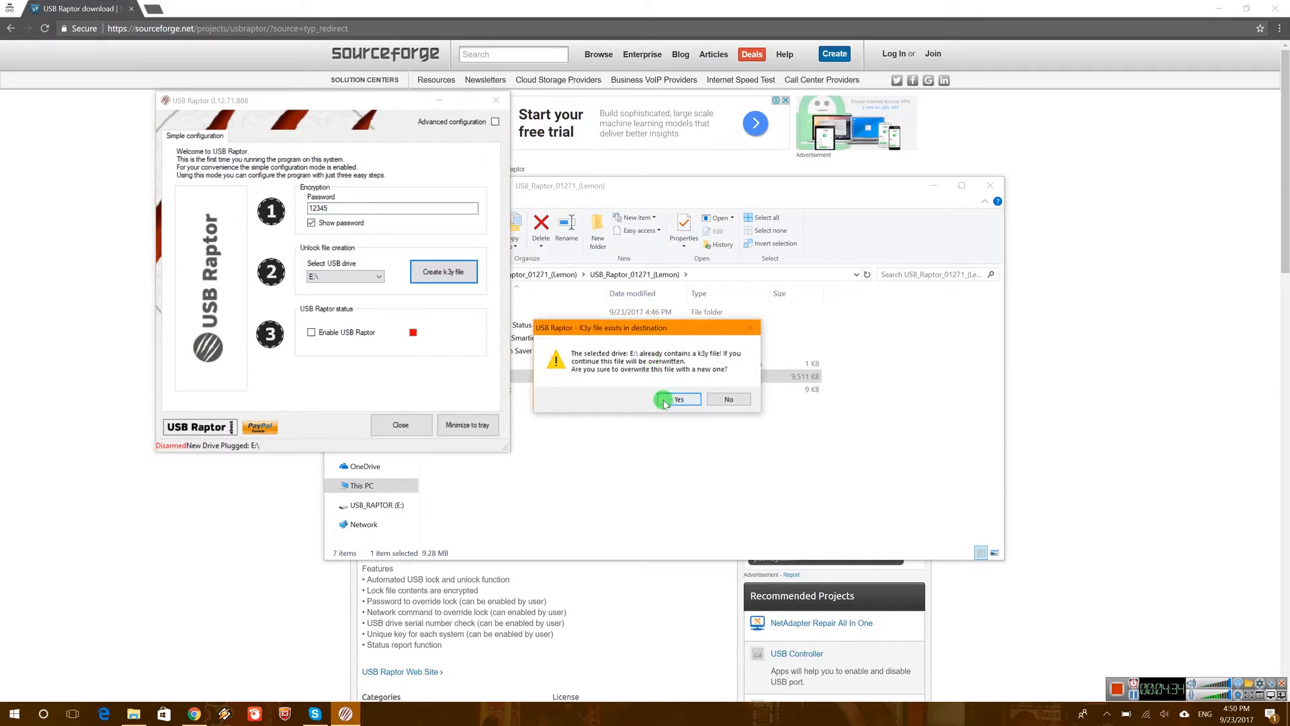
left_click(676, 399)
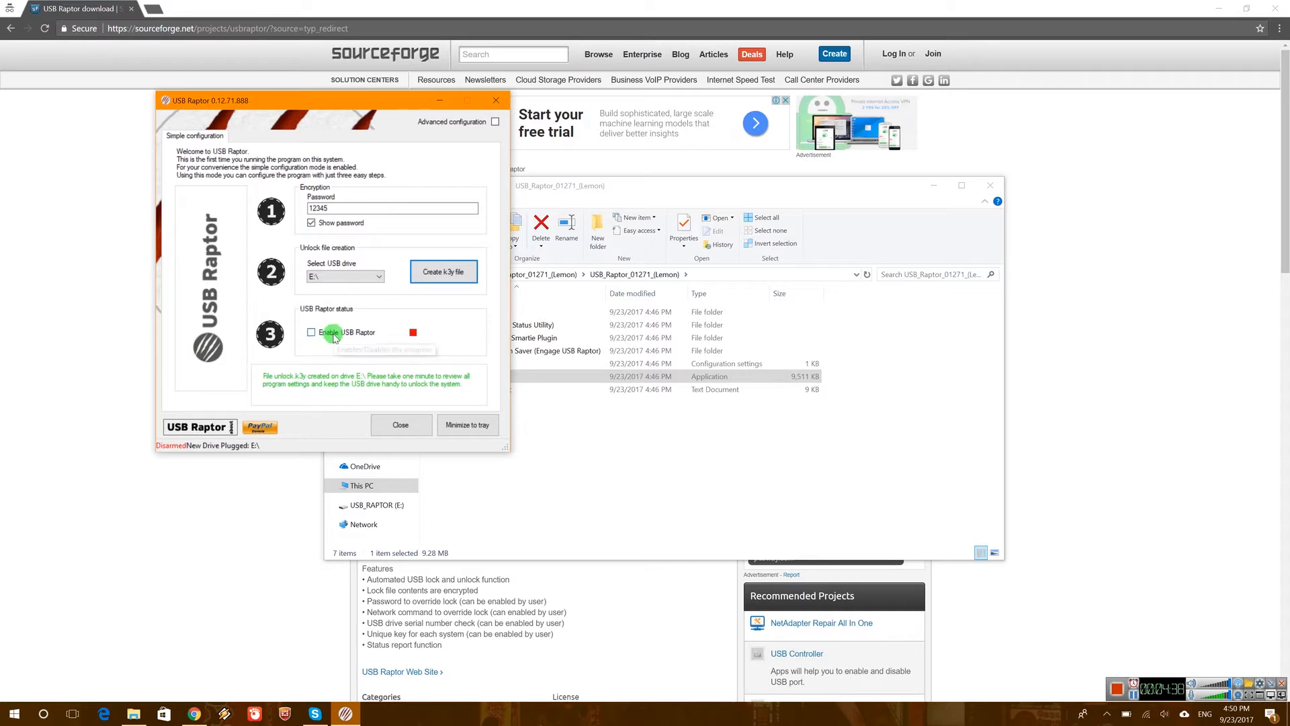
mouse_move(488, 155)
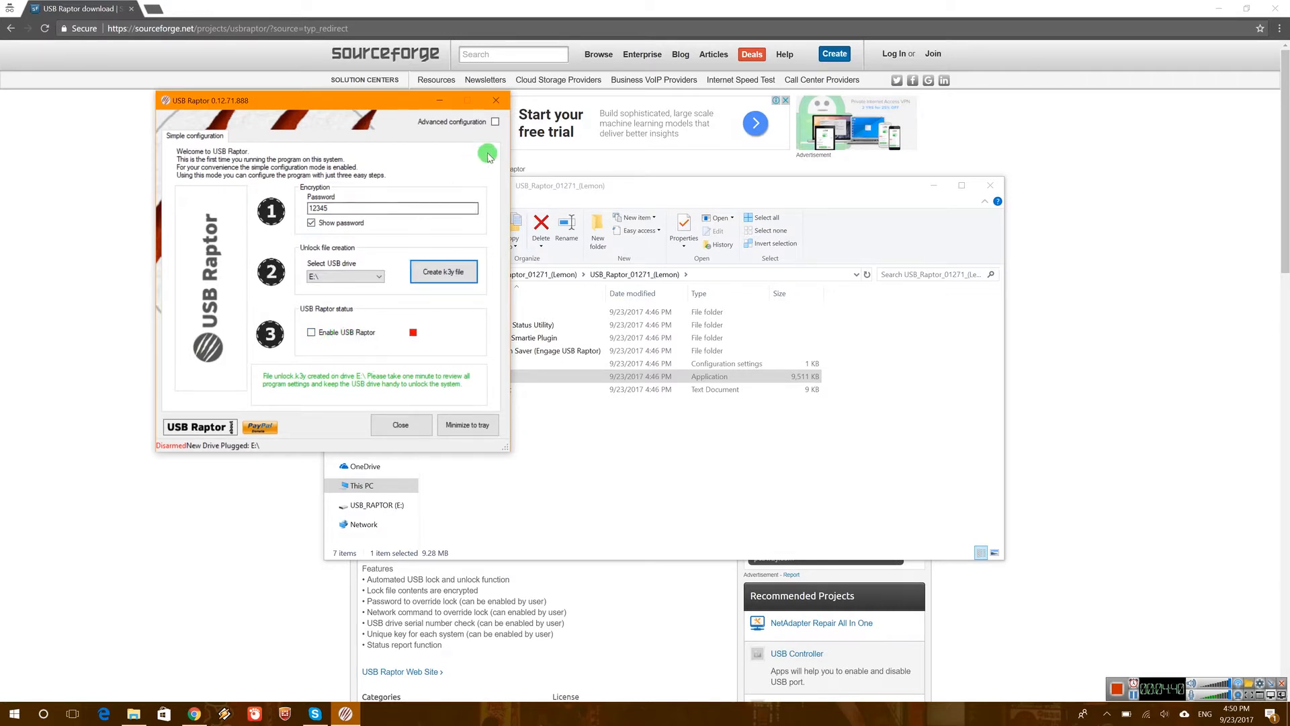
In advanced configuration, make USB Raptor start in the tray and always start armed, acknowledging the warning
left_click(496, 122)
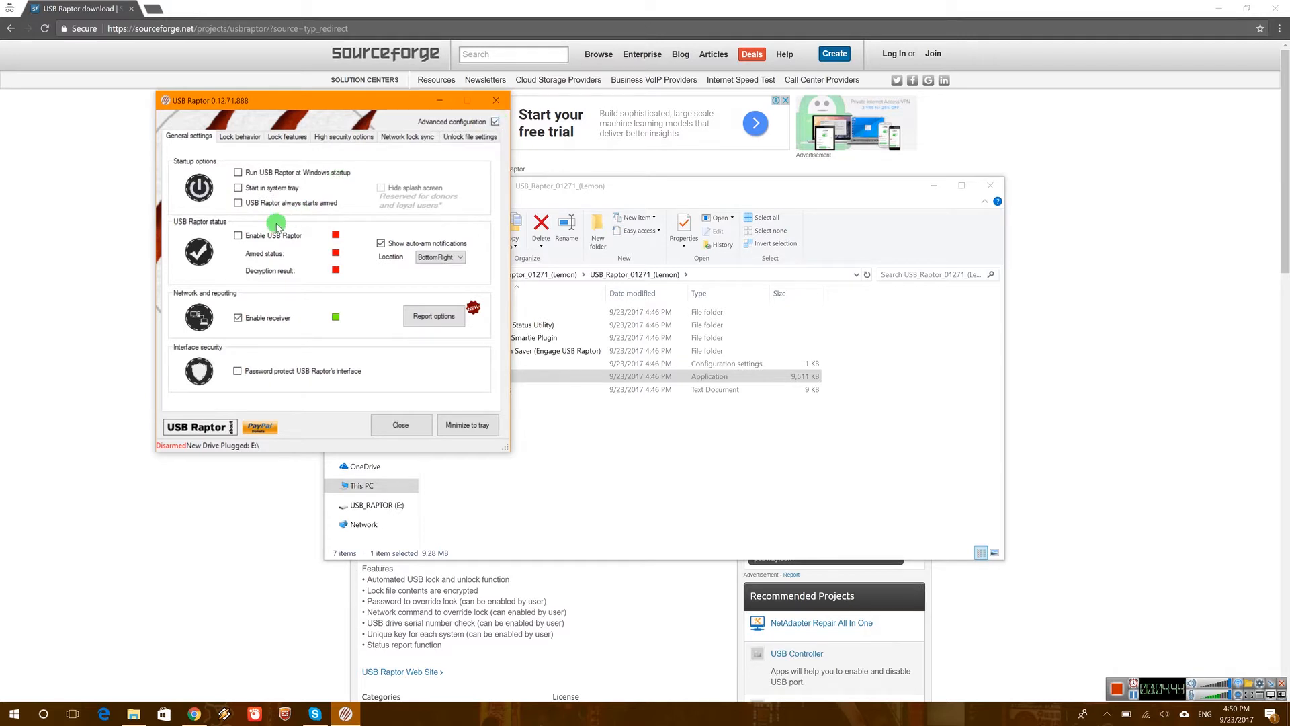
mouse_move(306, 173)
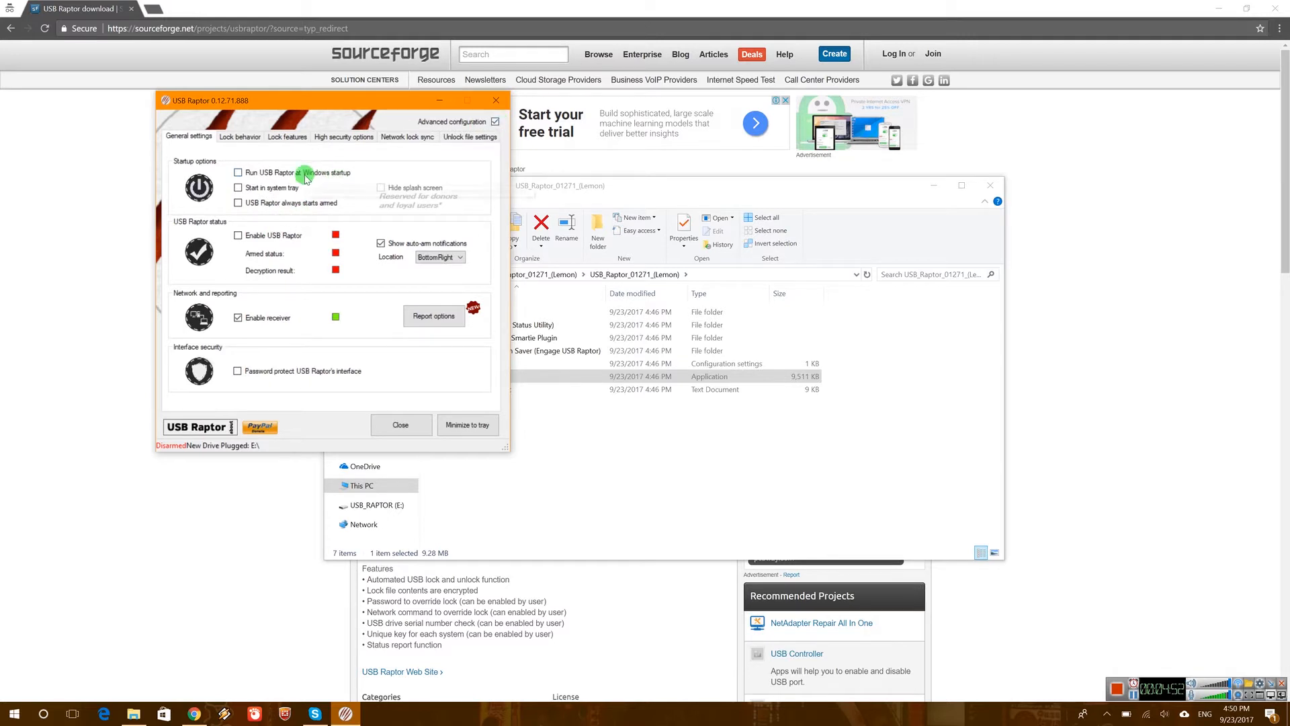
mouse_move(304, 174)
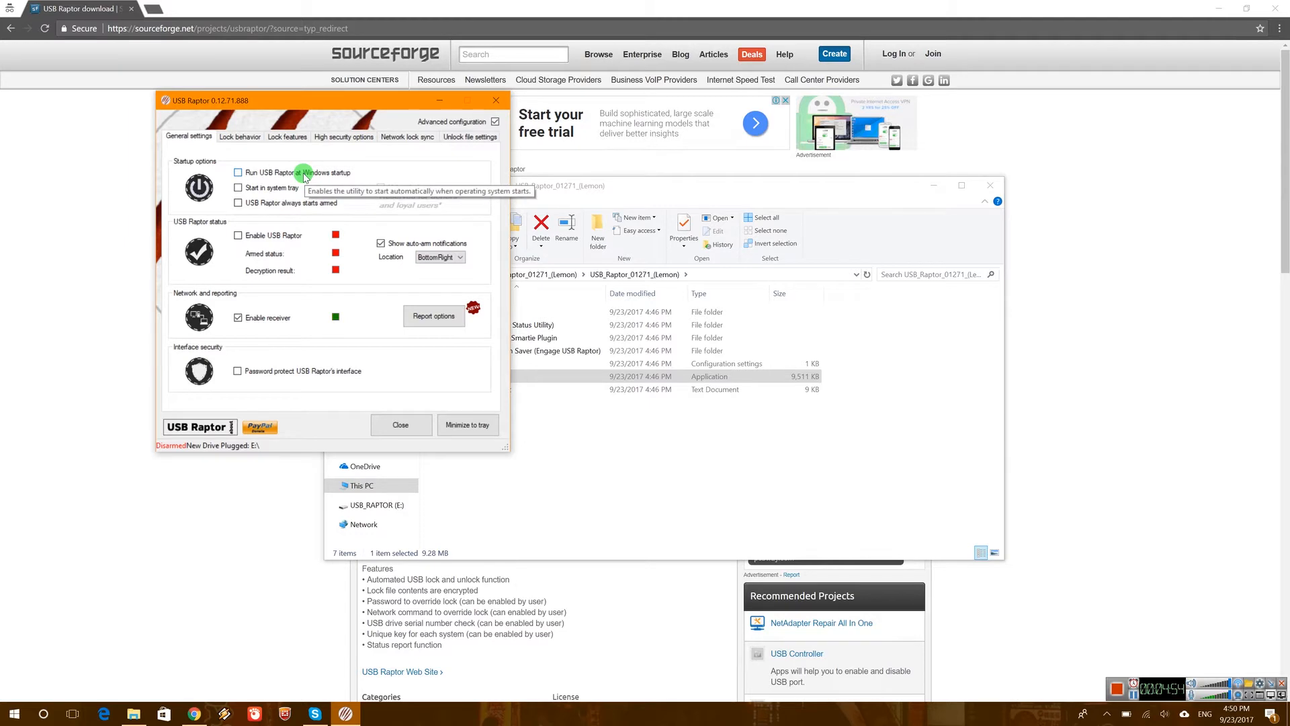
mouse_move(295, 188)
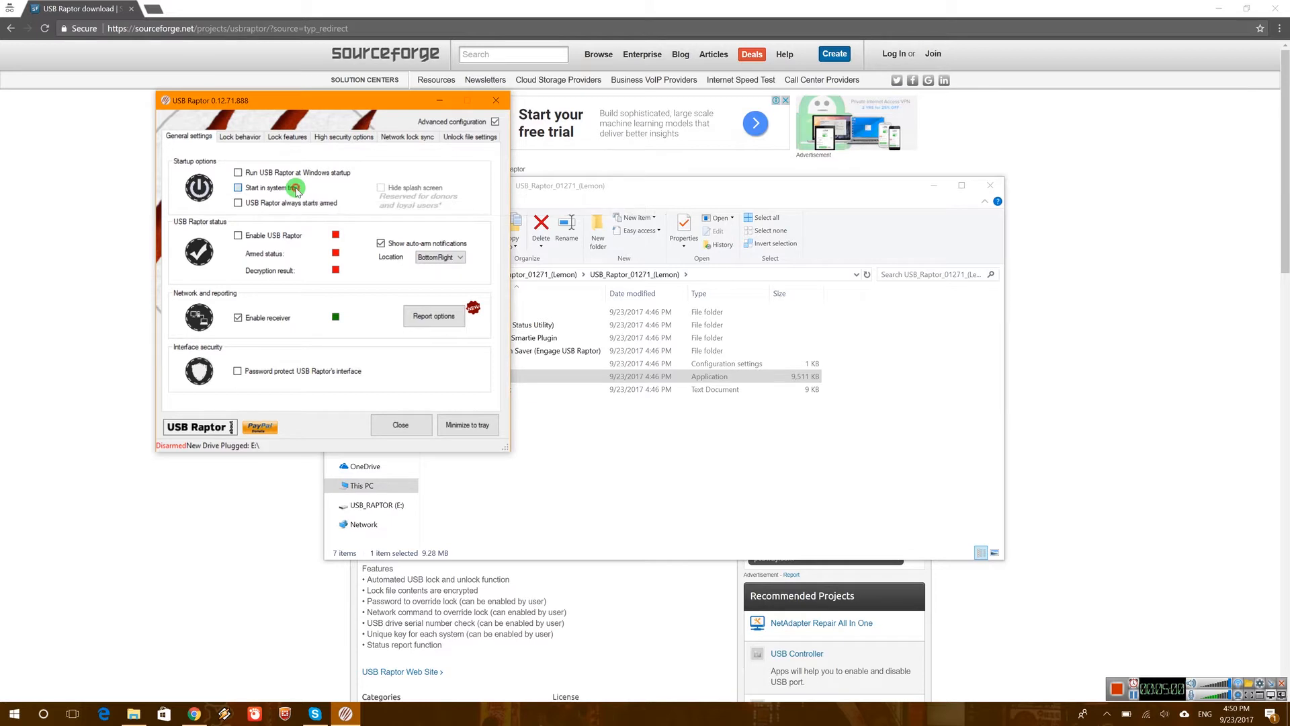
left_click(240, 188)
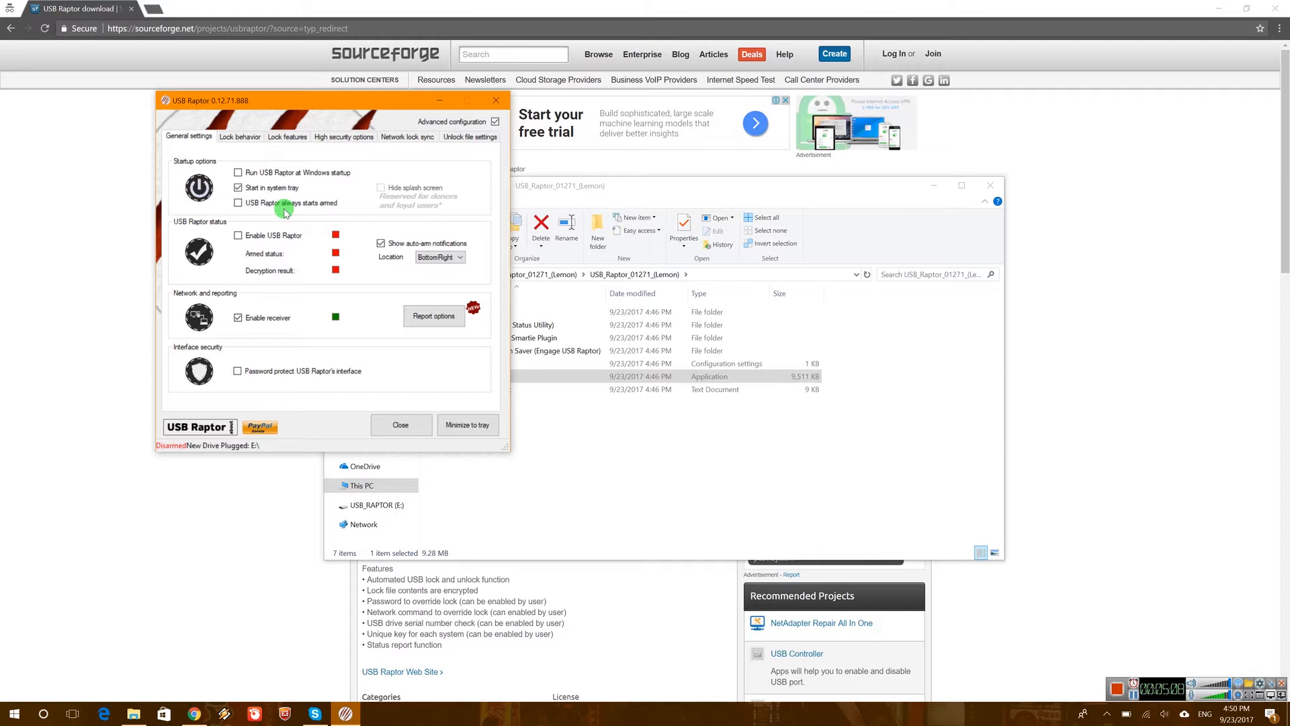
mouse_move(305, 207)
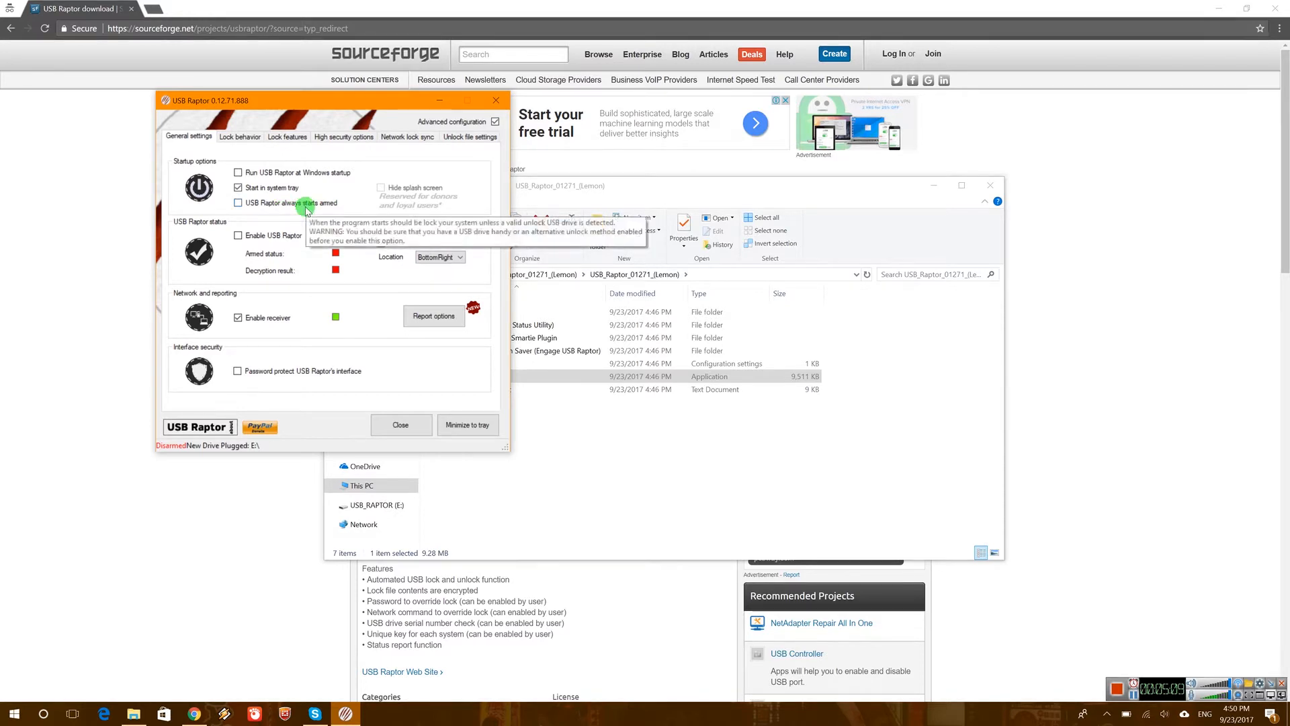
left_click(239, 203)
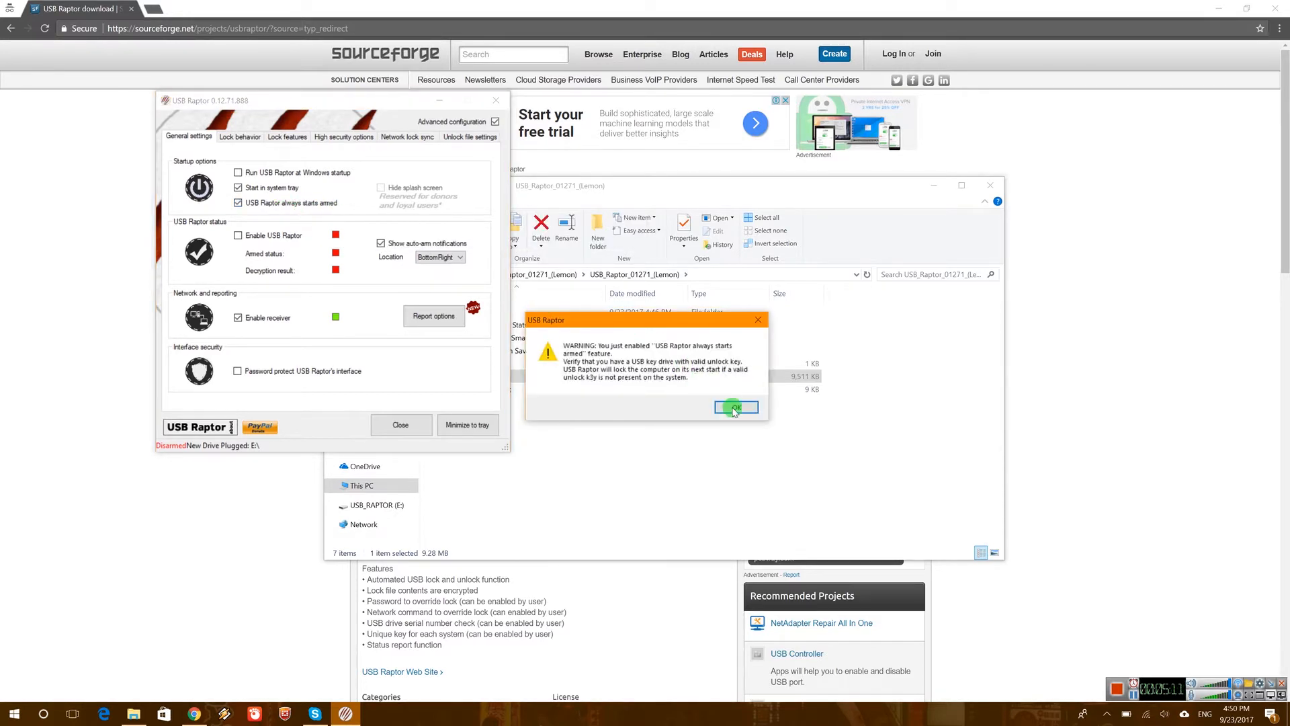
left_click(734, 407)
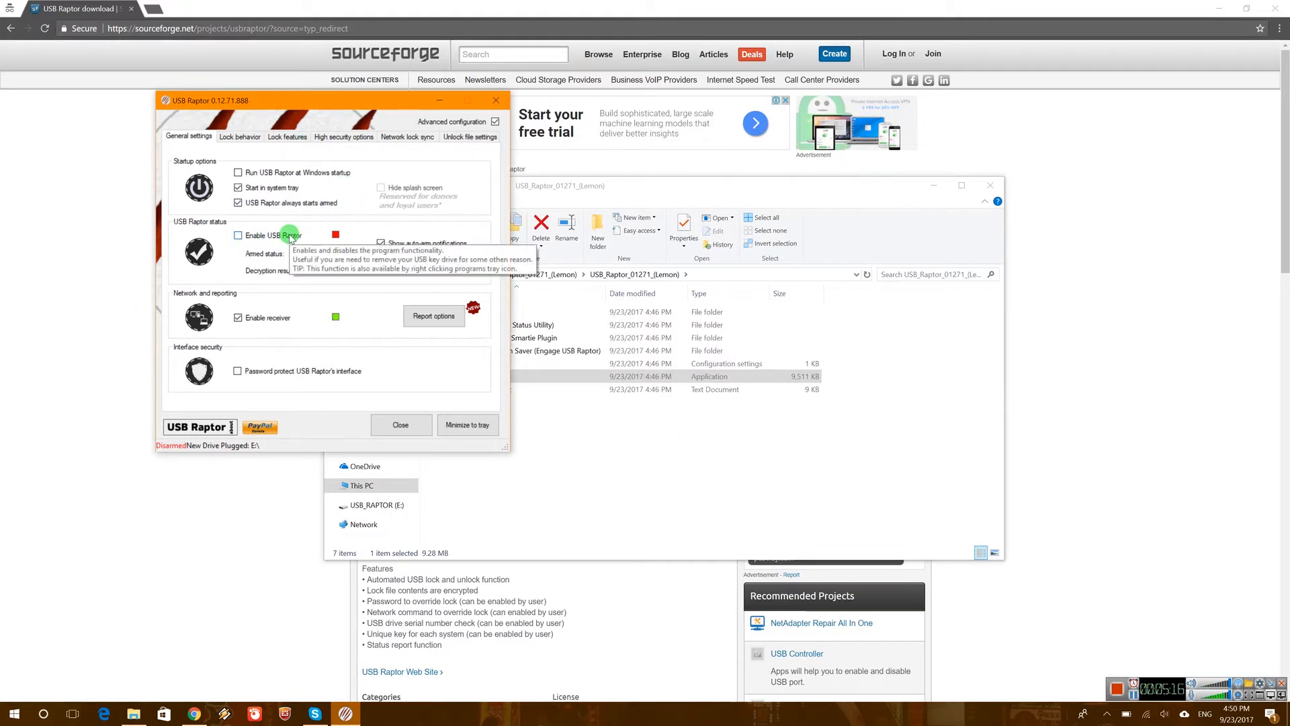
Enable USB Raptor protection, arm it now and turn off the network receiver
left_click(239, 233)
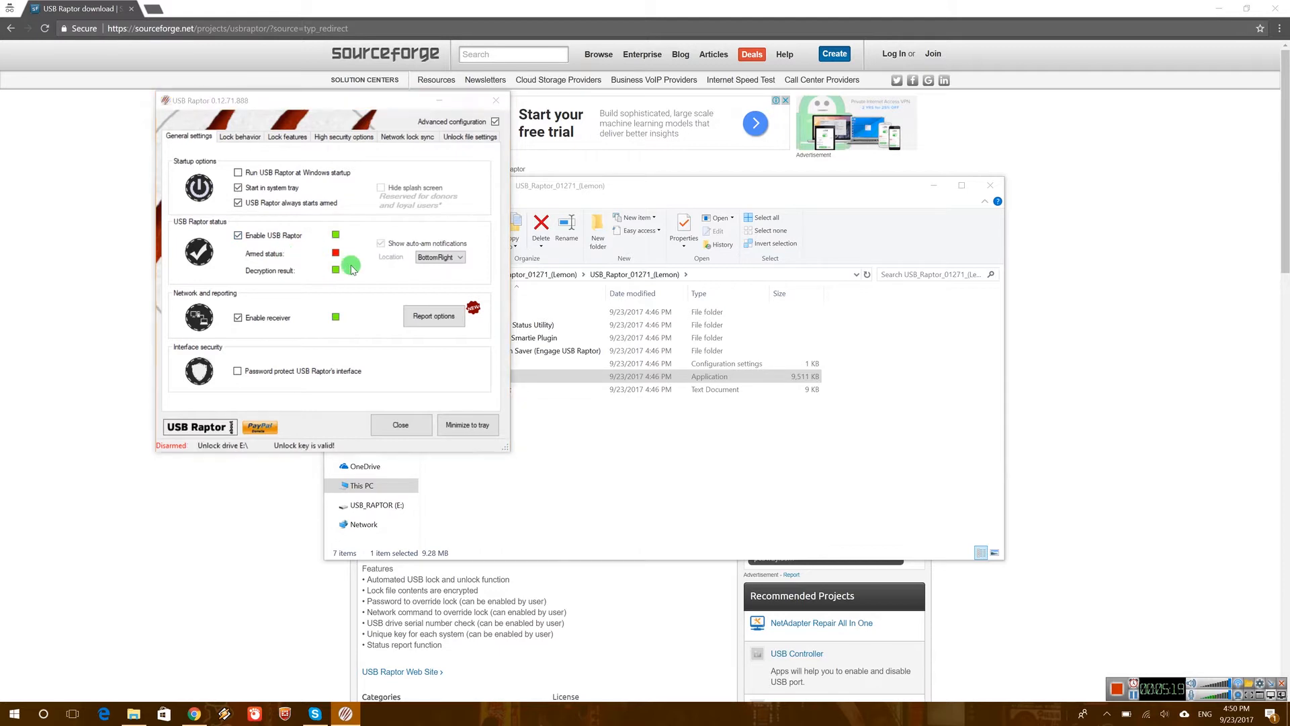
left_click(336, 255)
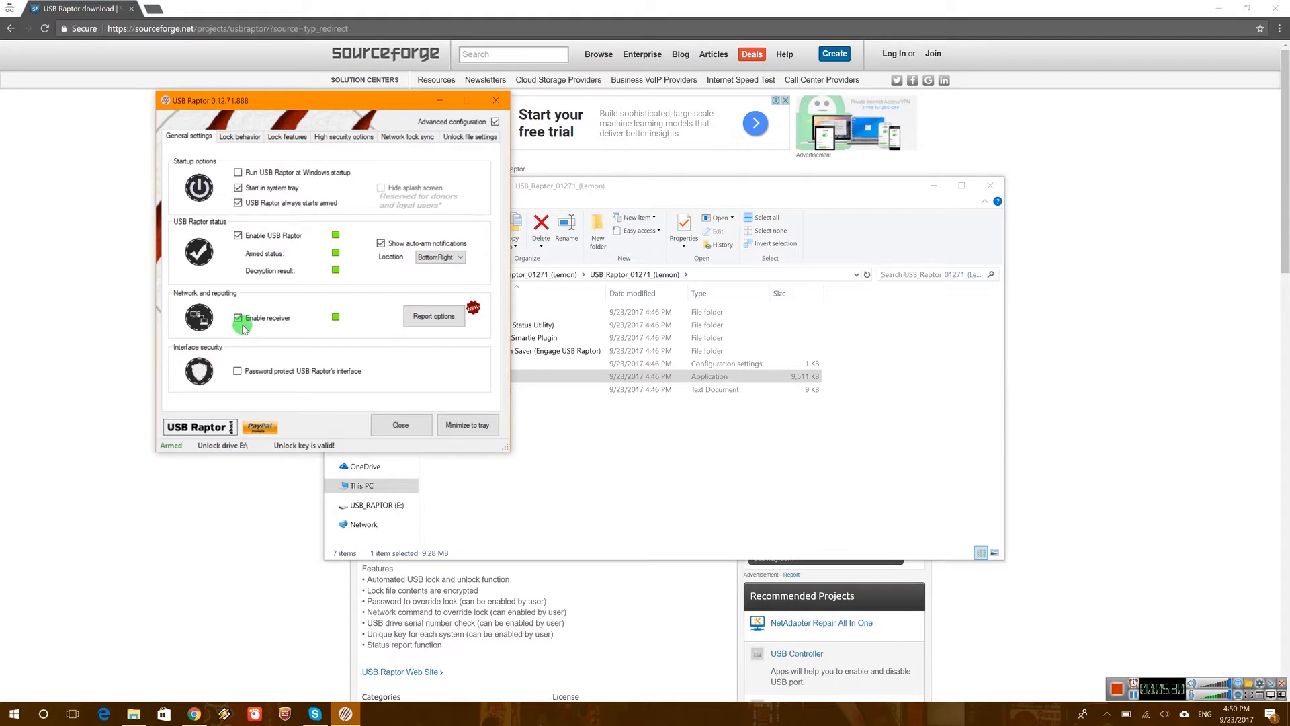
left_click(239, 318)
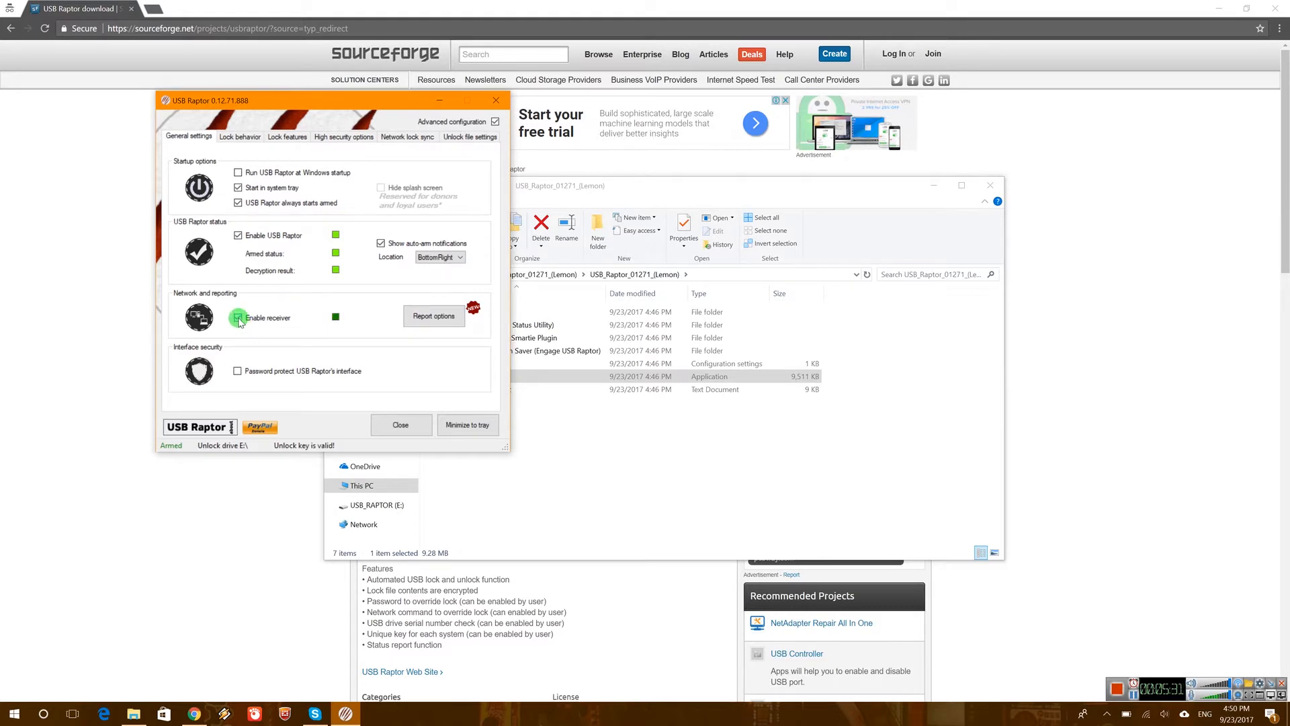
left_click(239, 317)
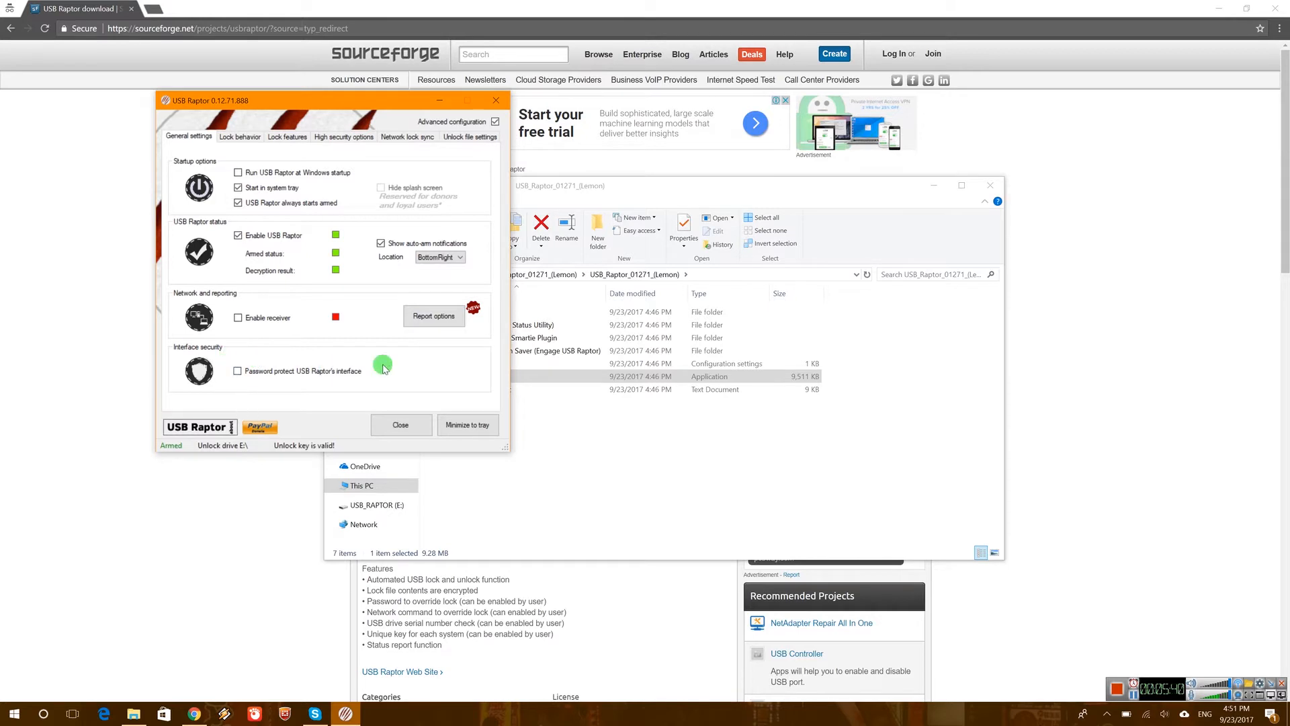
mouse_move(285, 382)
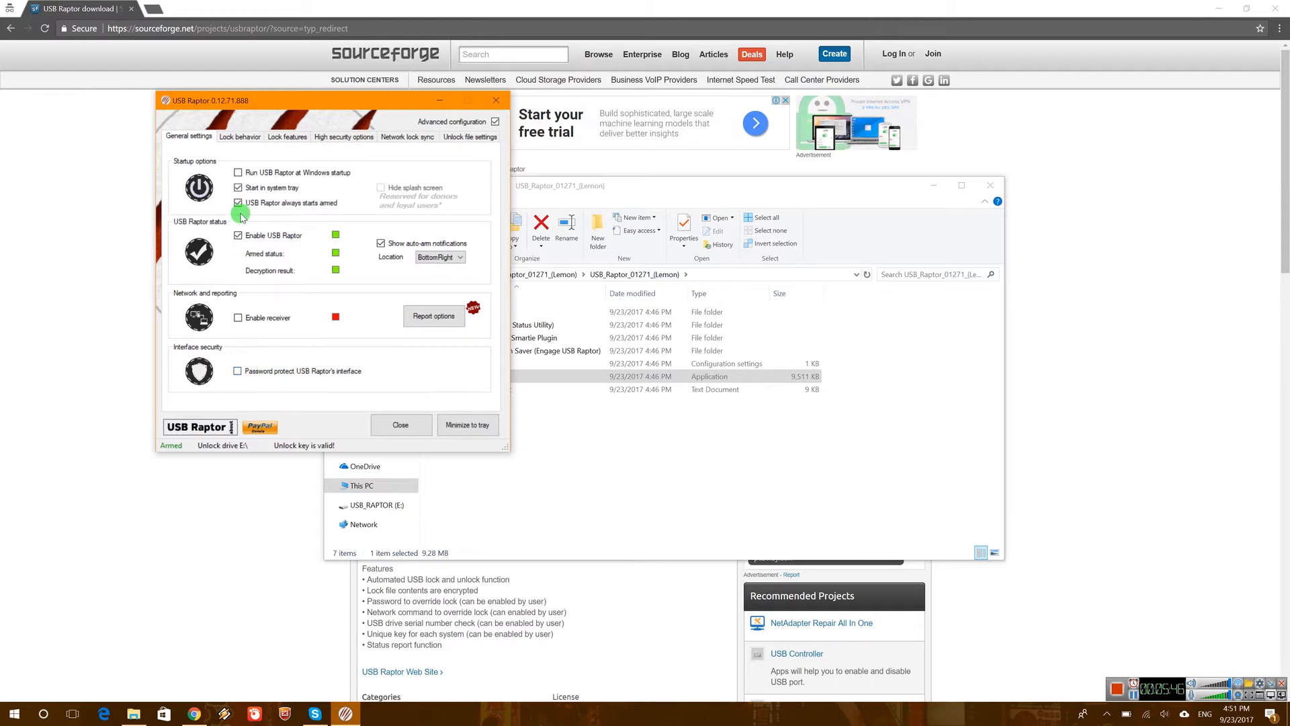
left_click(239, 137)
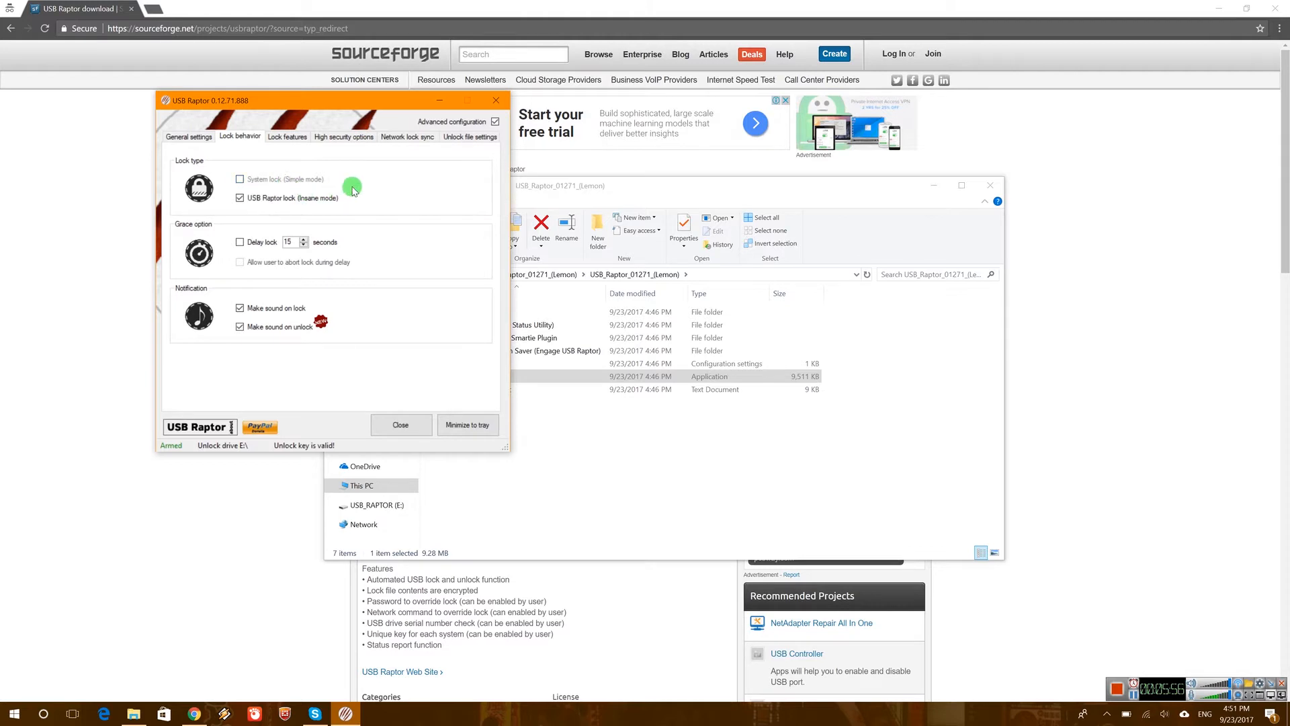
mouse_move(339, 203)
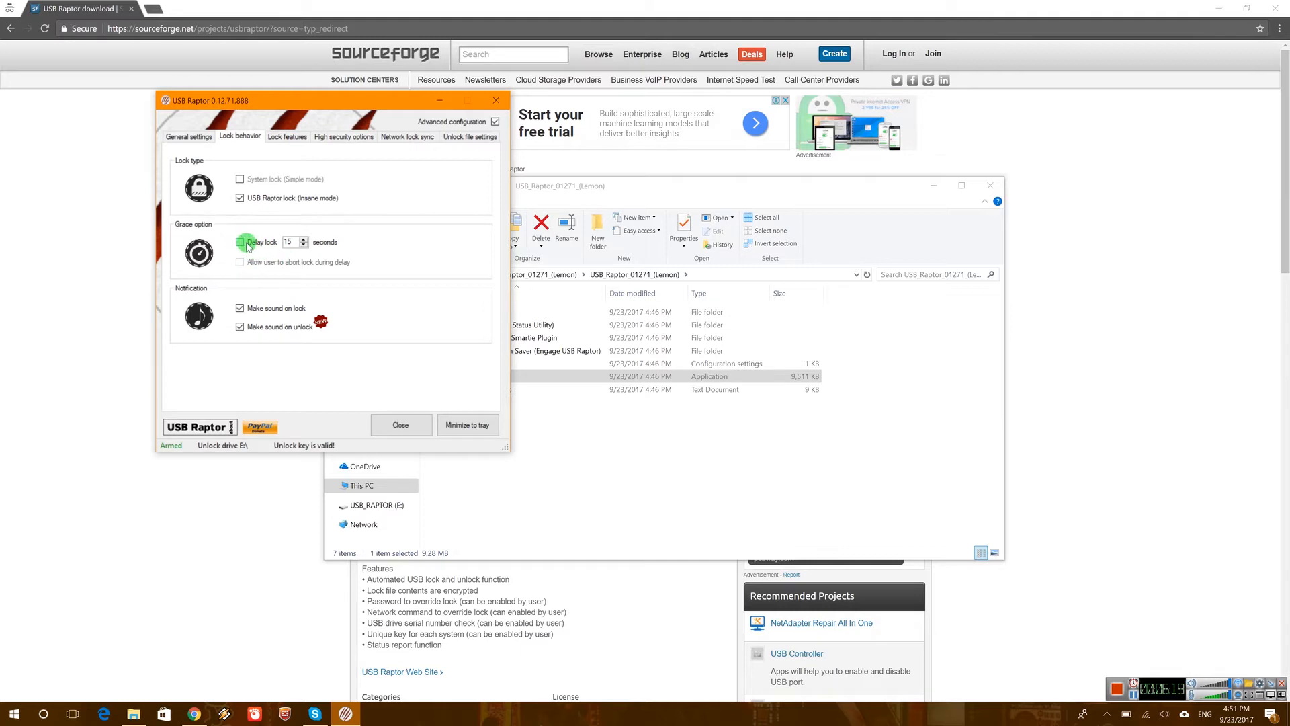
Review the lock behavior settings: insane-mode lock, delay lock off at 15 seconds, lock and unlock sounds on
left_click(241, 242)
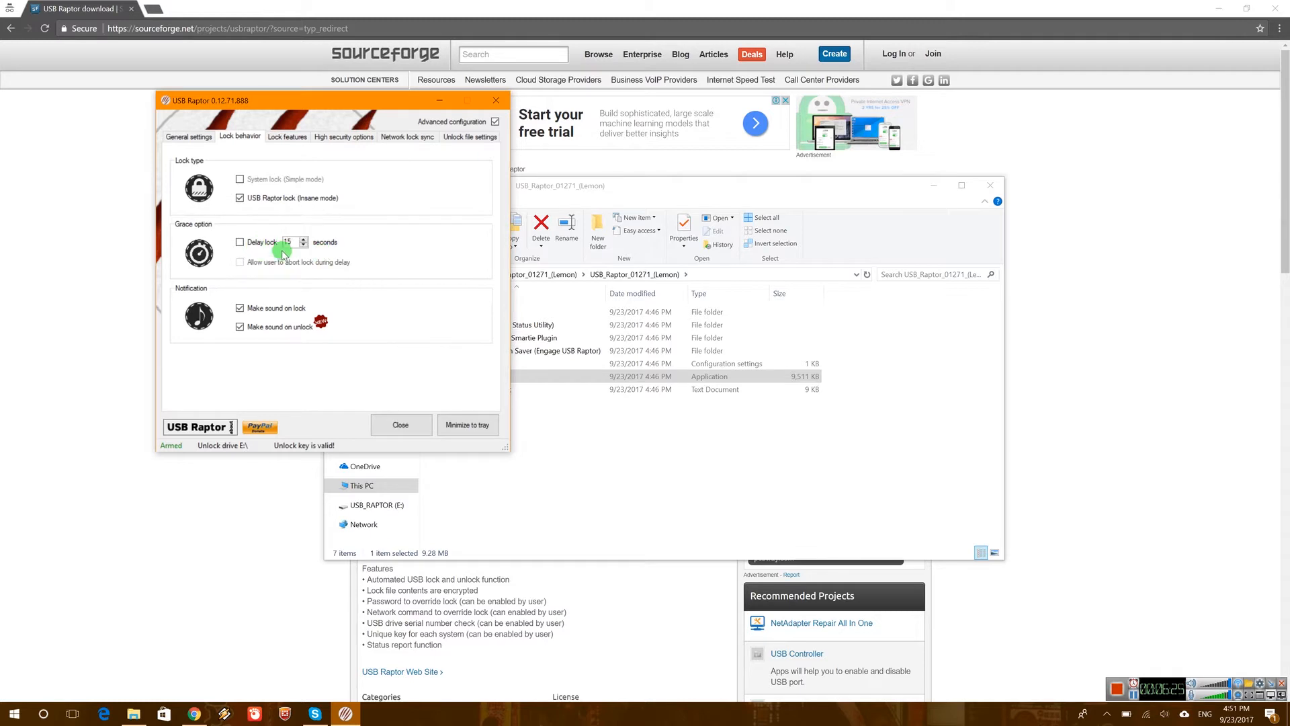
mouse_move(265, 269)
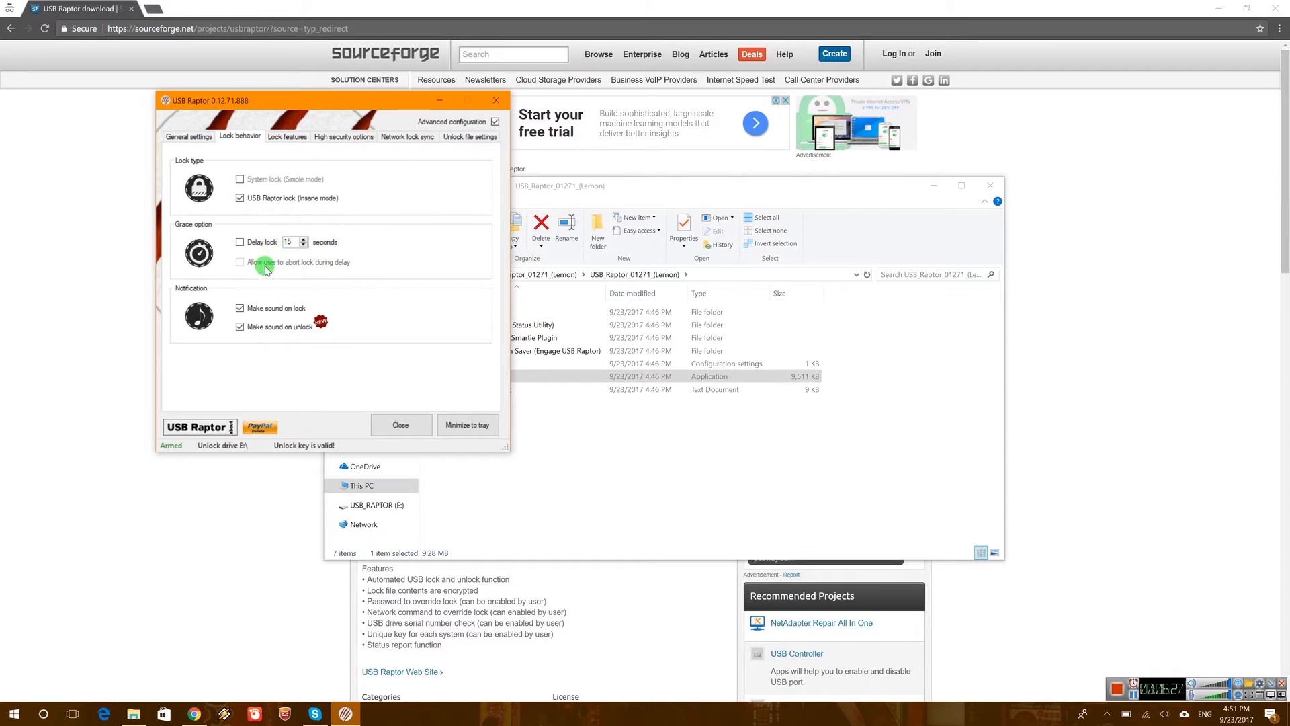
mouse_move(257, 308)
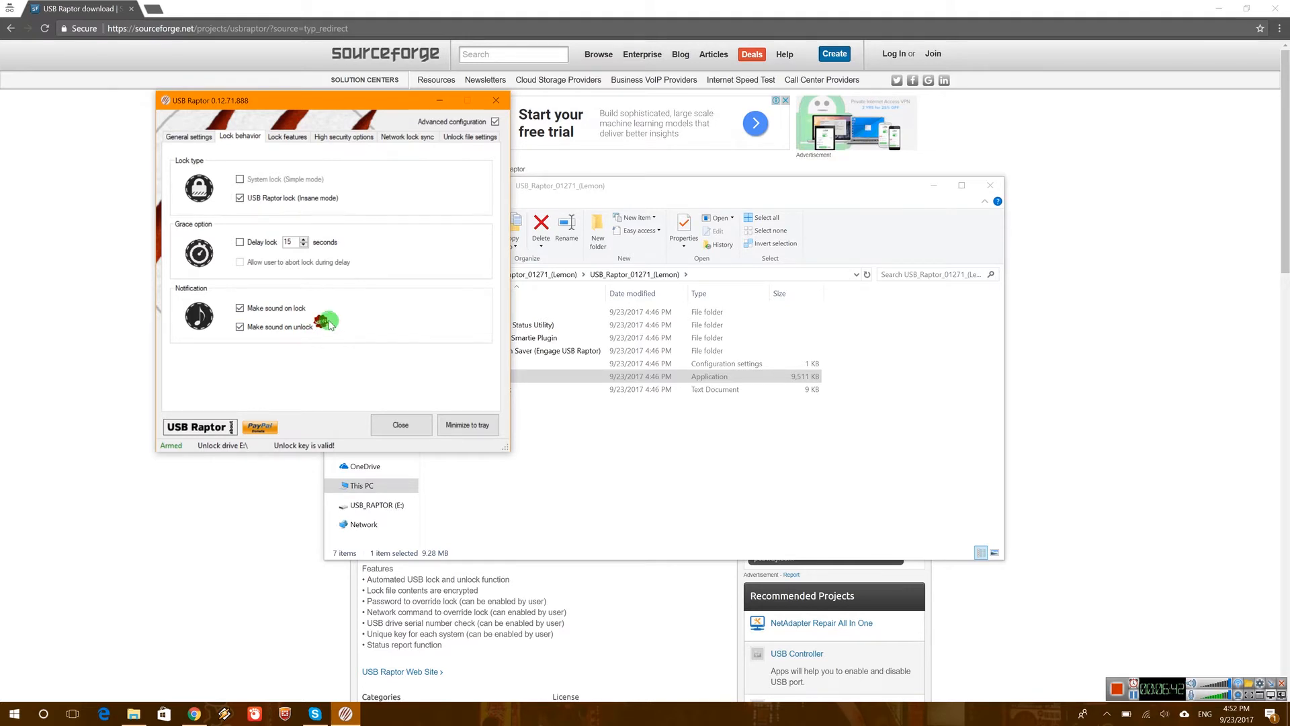
mouse_move(323, 295)
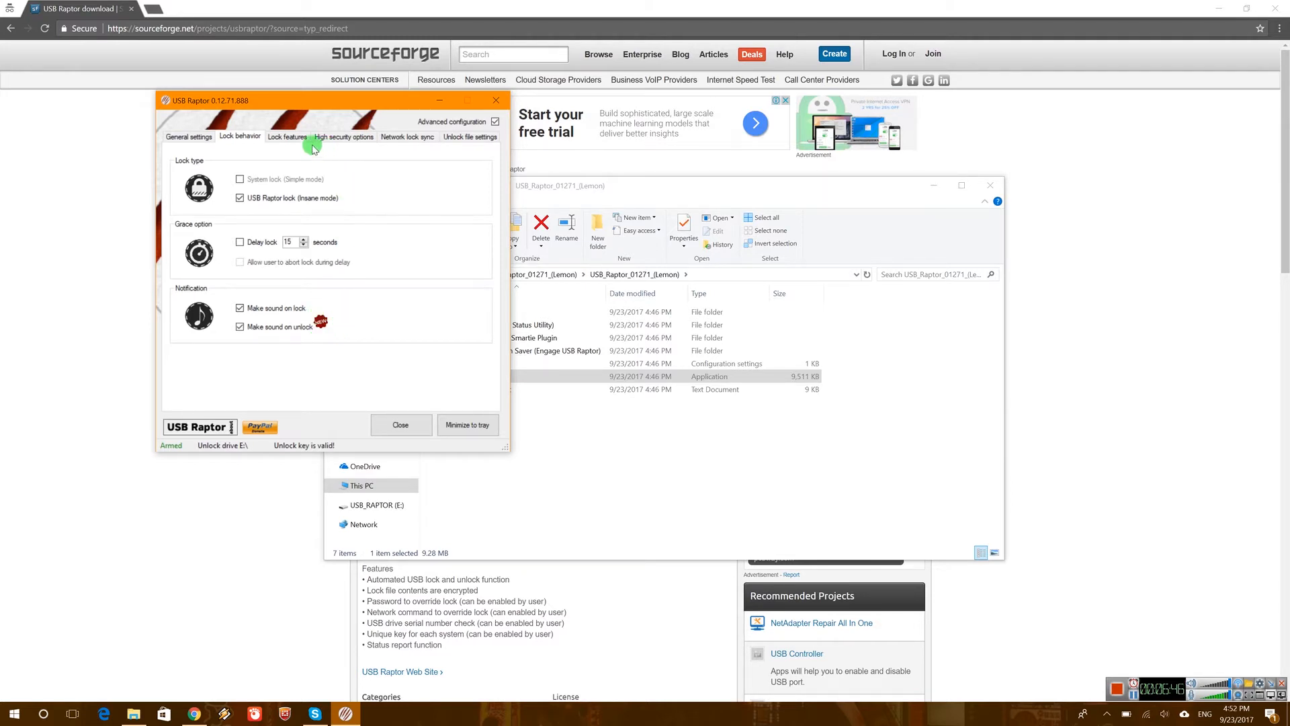
Show the lock features settings with random lock-screen colours, network lockdown and master key backdoor
left_click(287, 137)
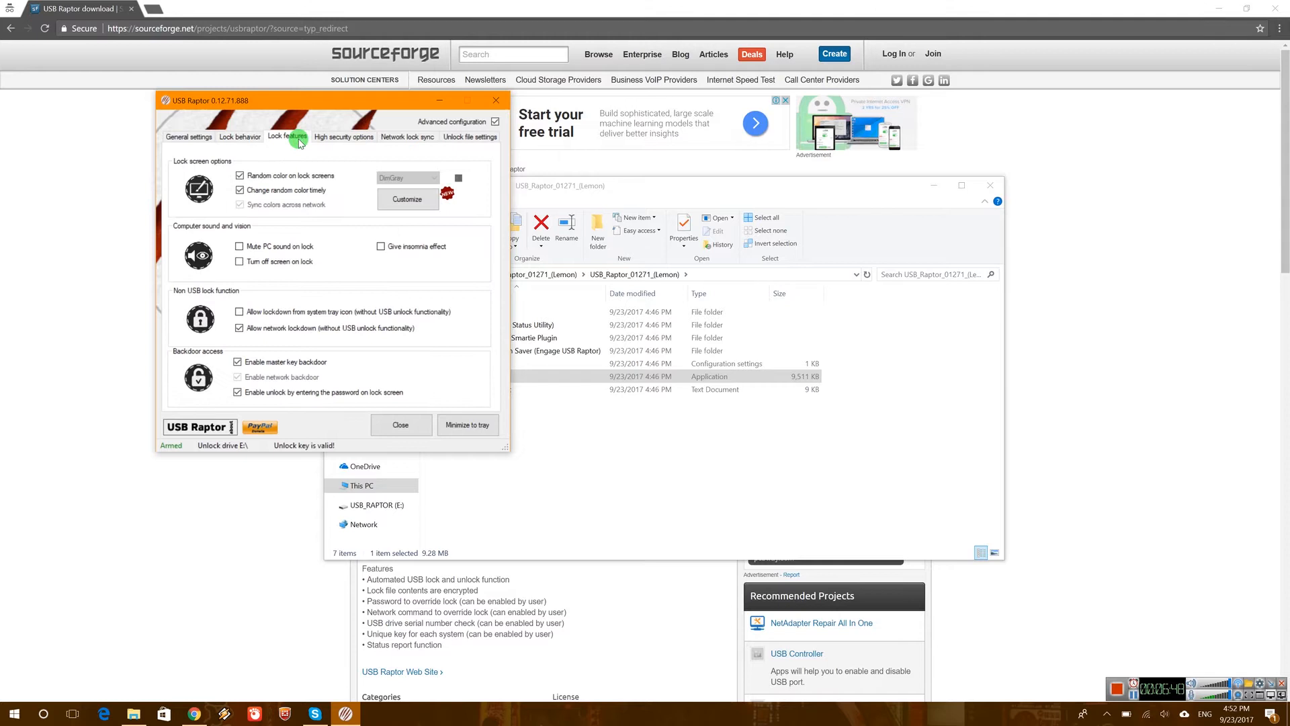
mouse_move(320, 237)
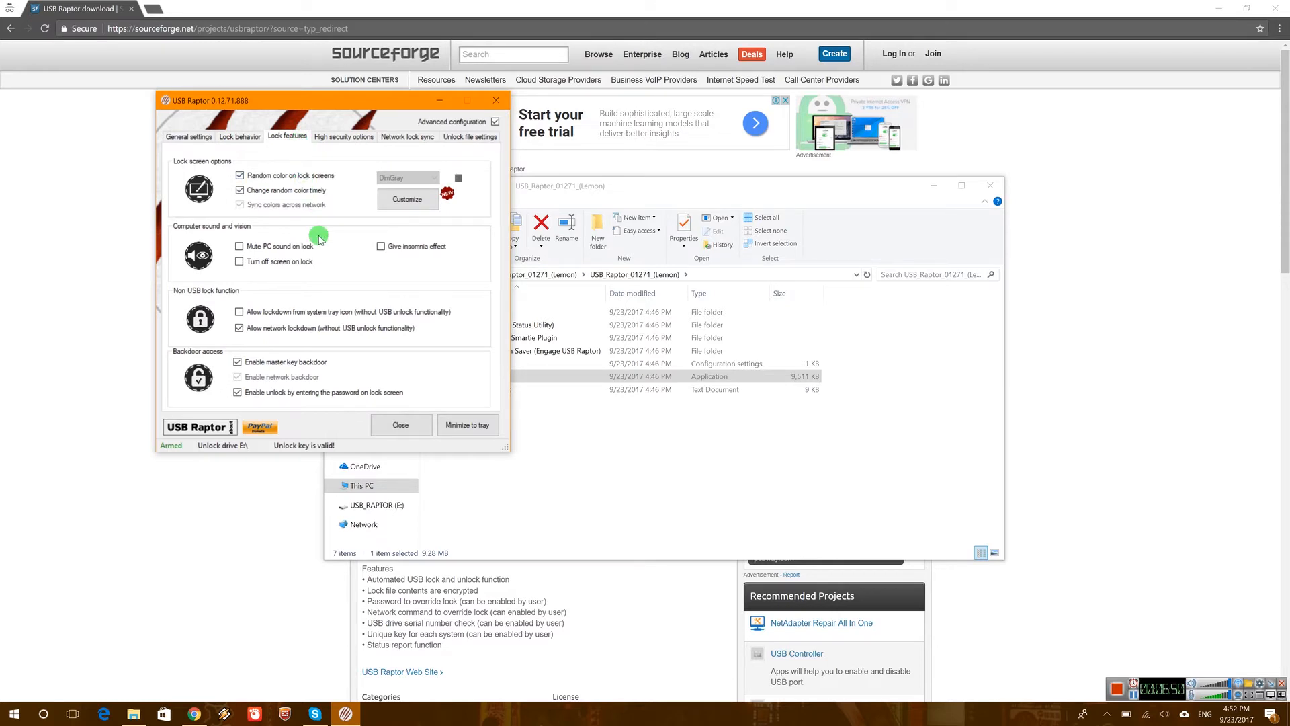
mouse_move(313, 299)
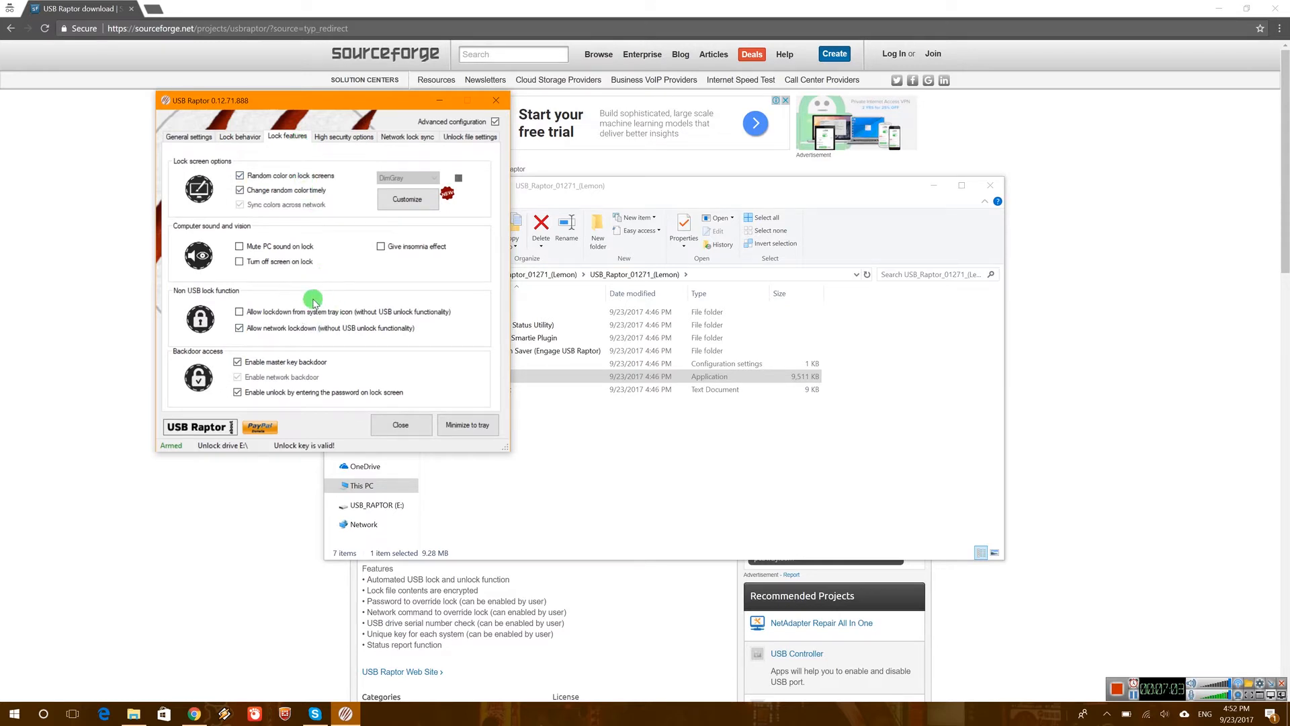
mouse_move(436, 313)
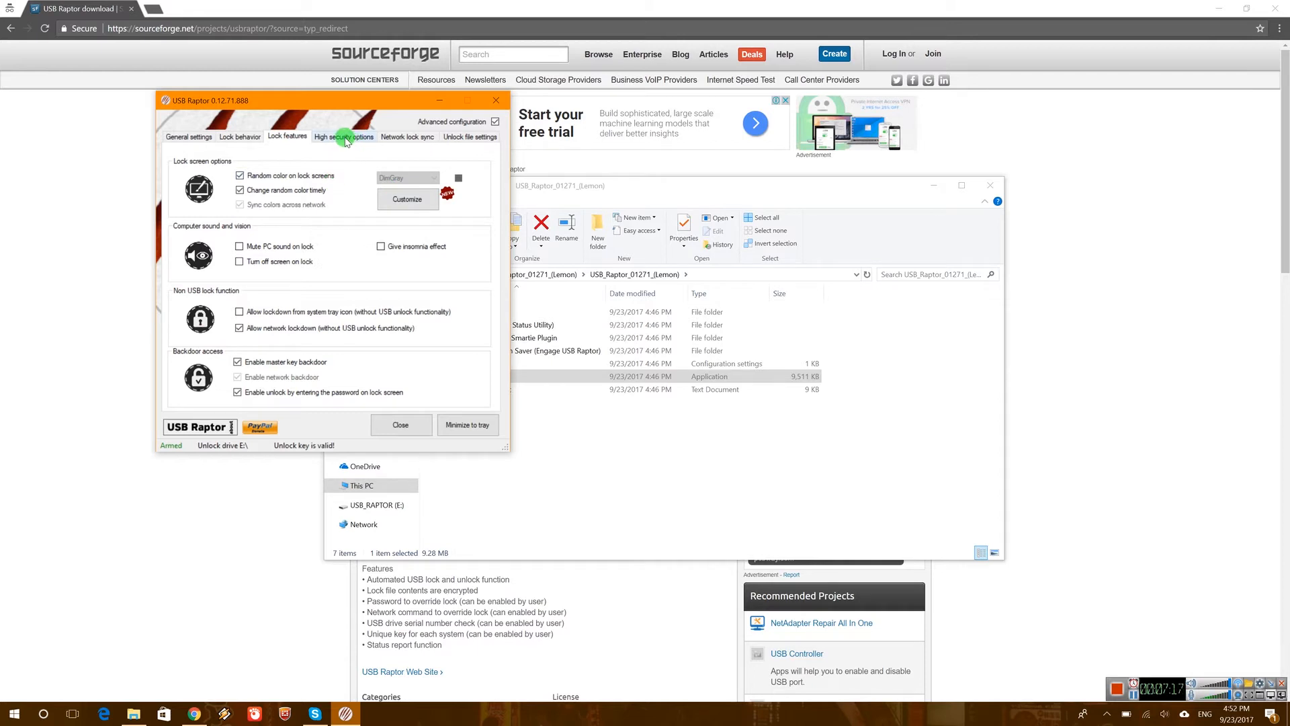
left_click(343, 137)
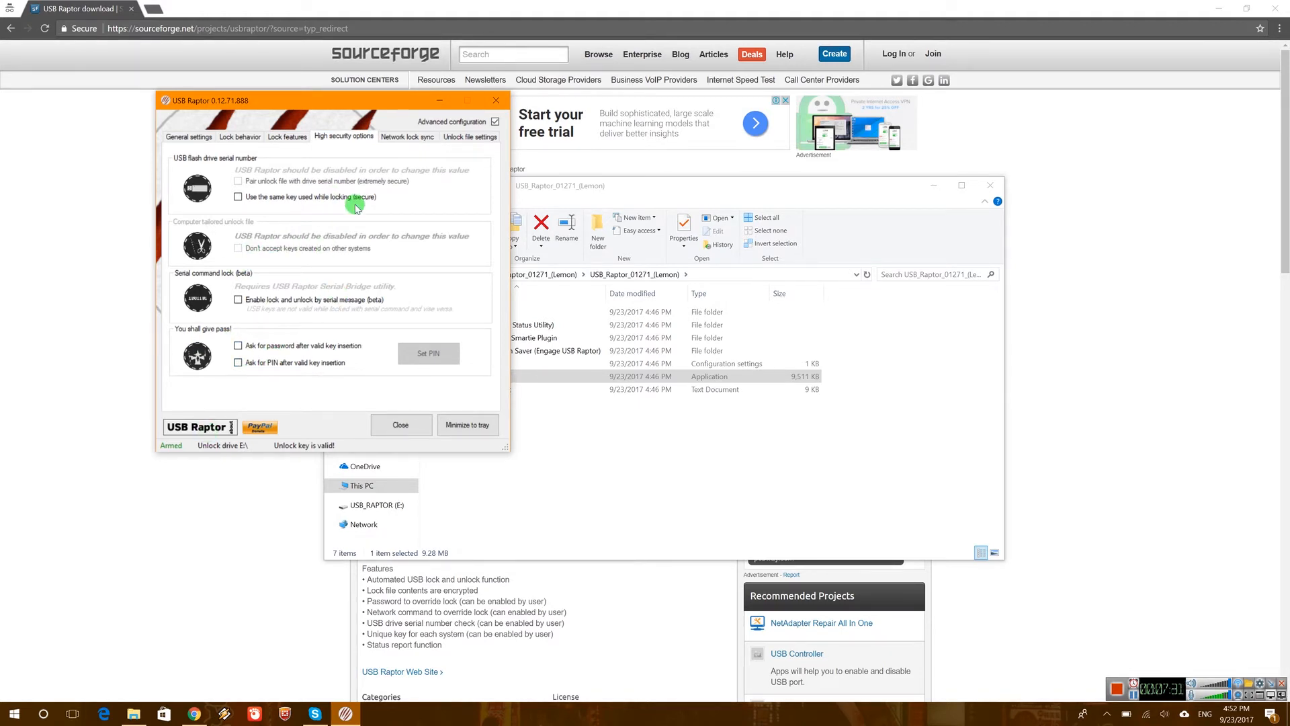
left_click(406, 137)
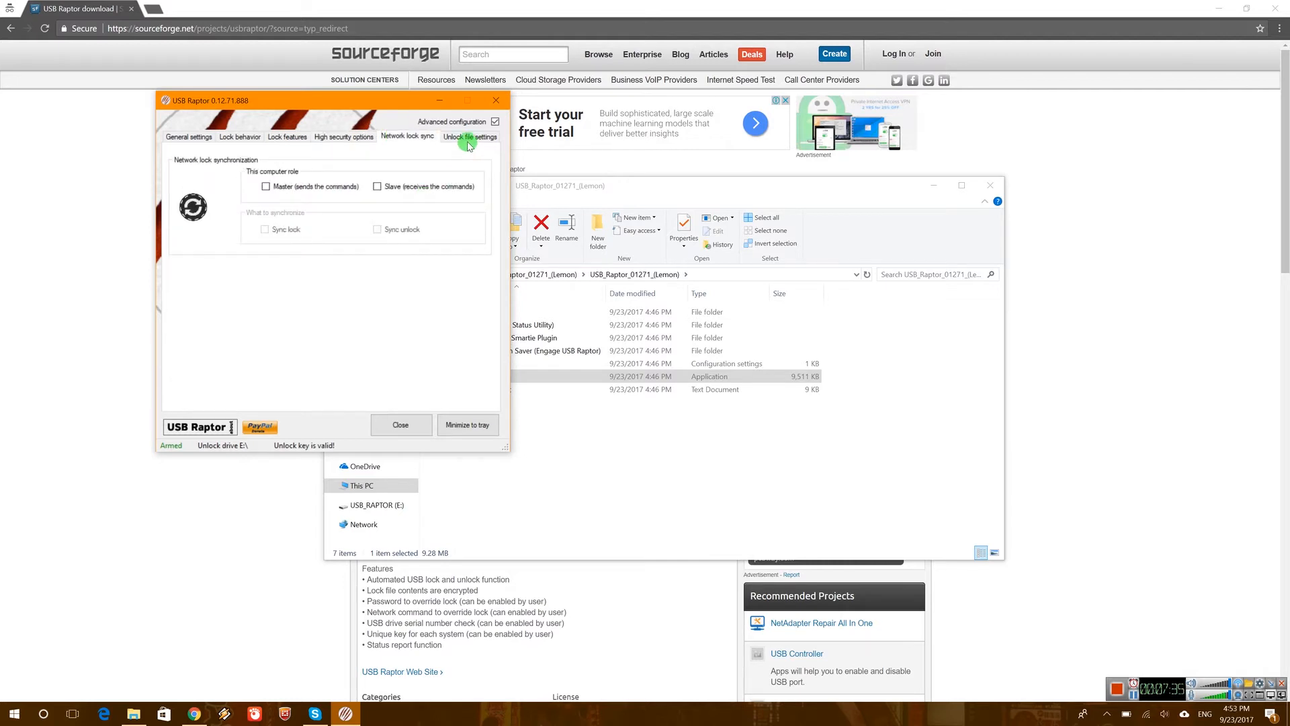
left_click(469, 137)
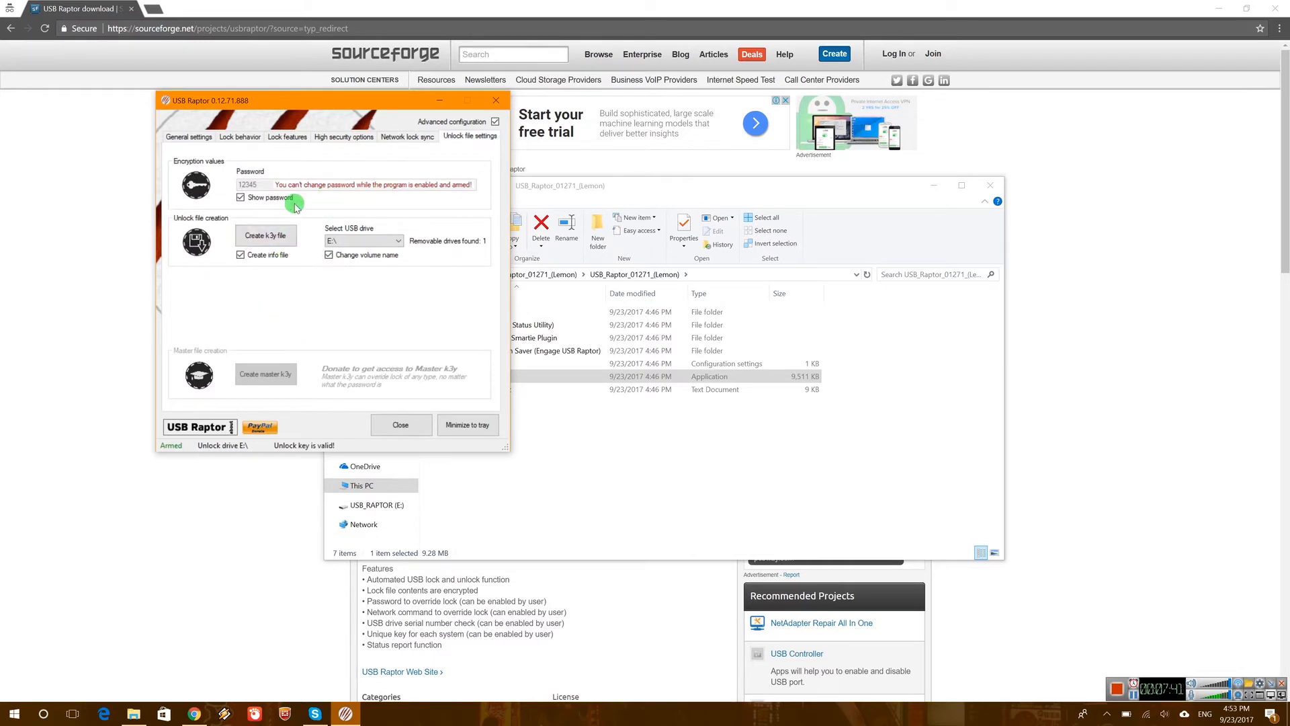
mouse_move(439, 413)
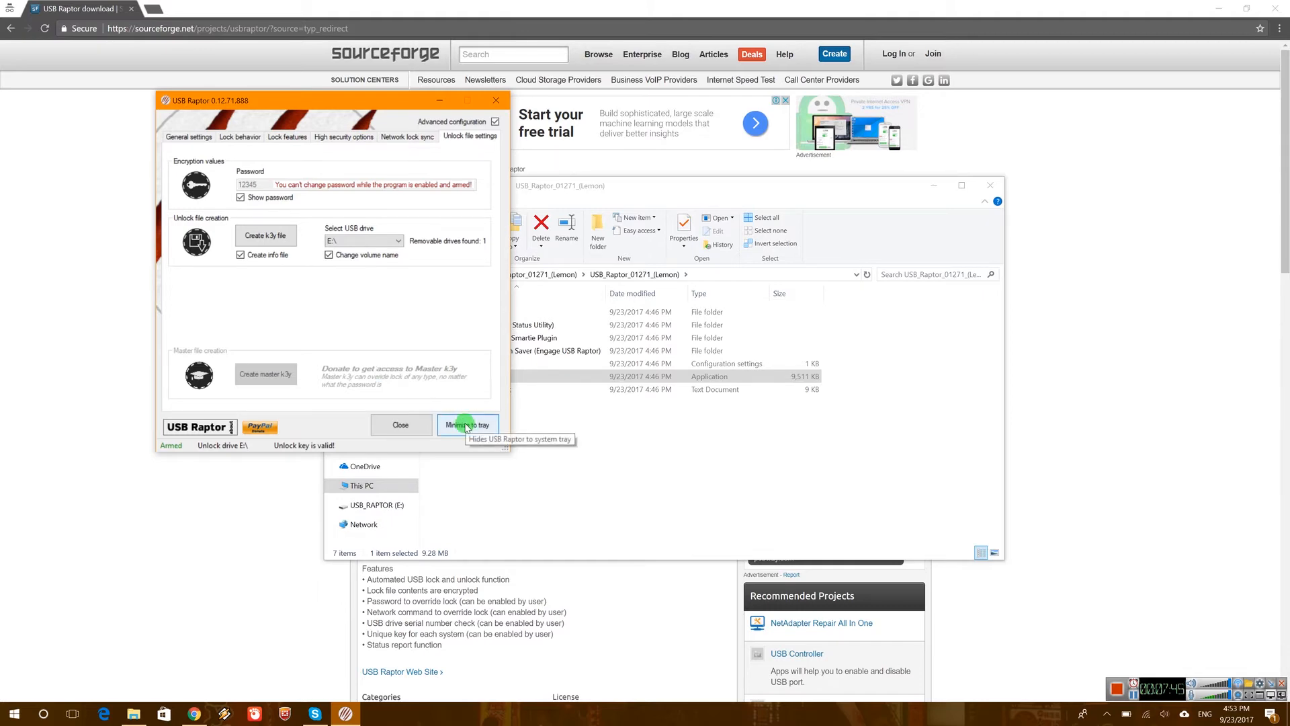
Minimize USB Raptor to the system tray and minimize File Explorer to reveal the desktop
left_click(467, 424)
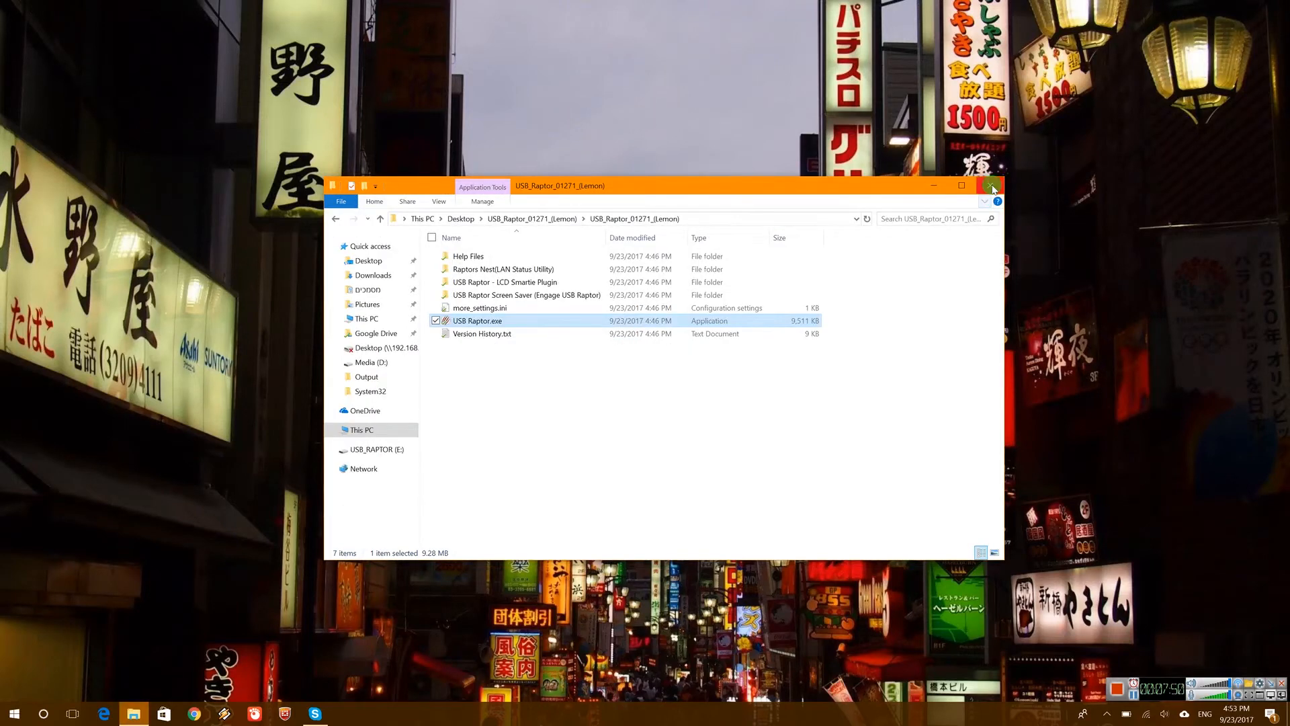
left_click(992, 185)
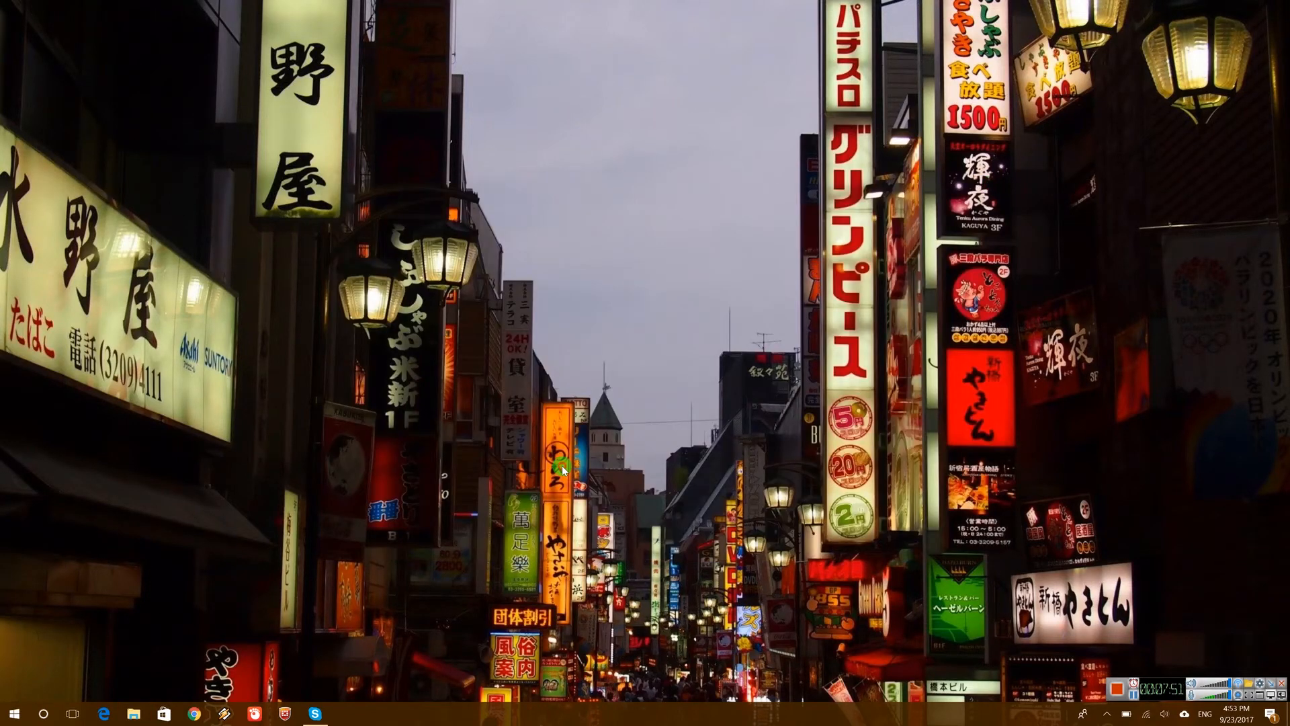